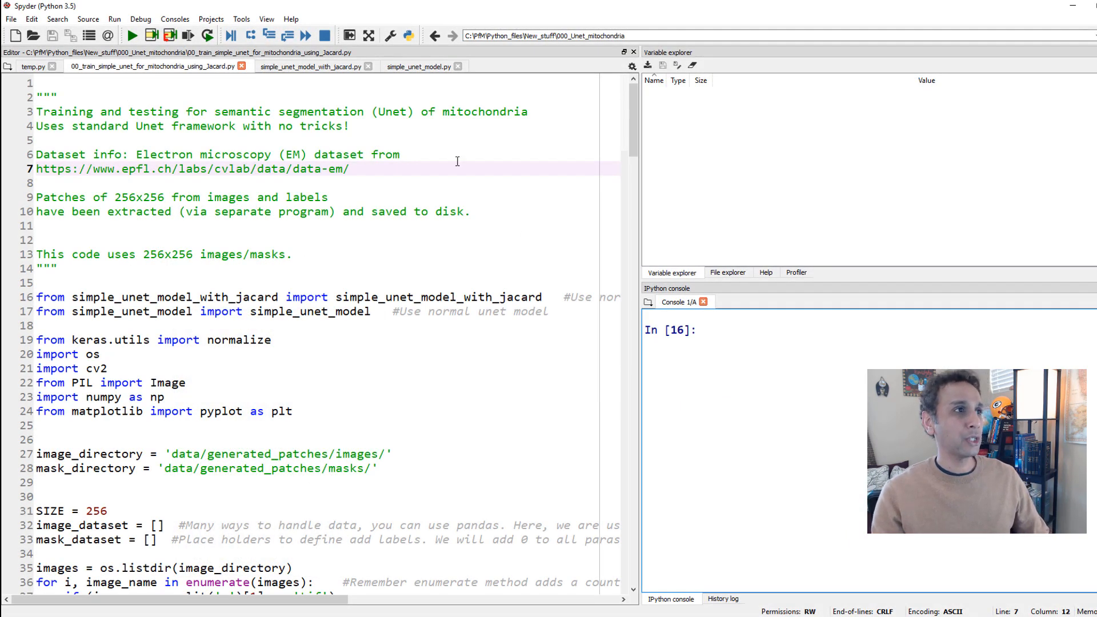
# Step: Switch to simple_unet_model.py and review the decoder layers down to the u7–c3 concatenate
pyautogui.click(419, 66)
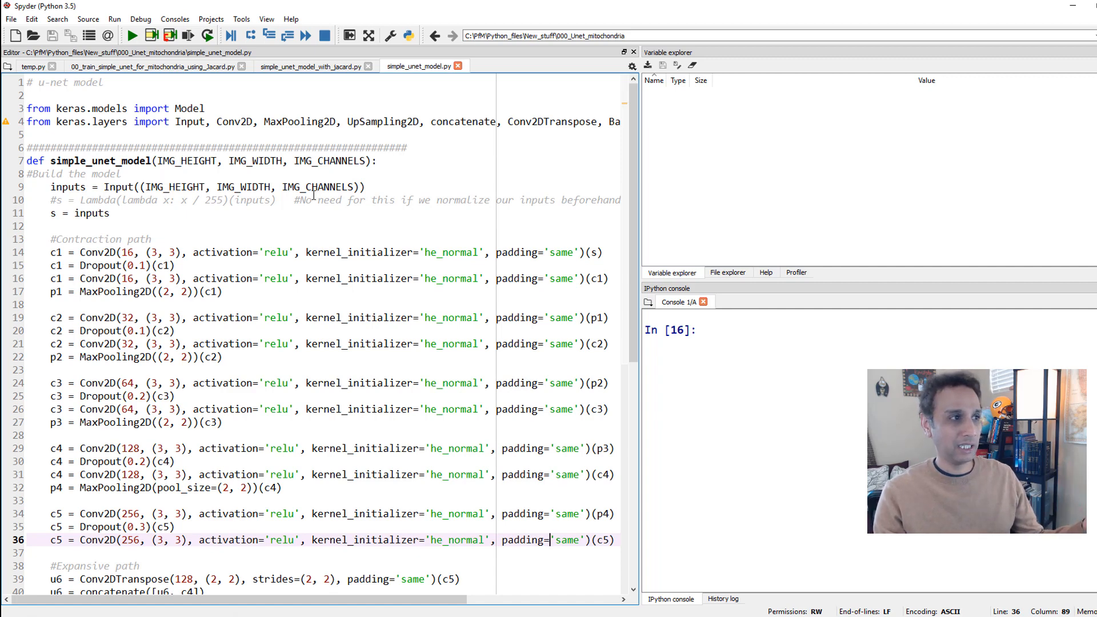
pyautogui.scroll(-3)
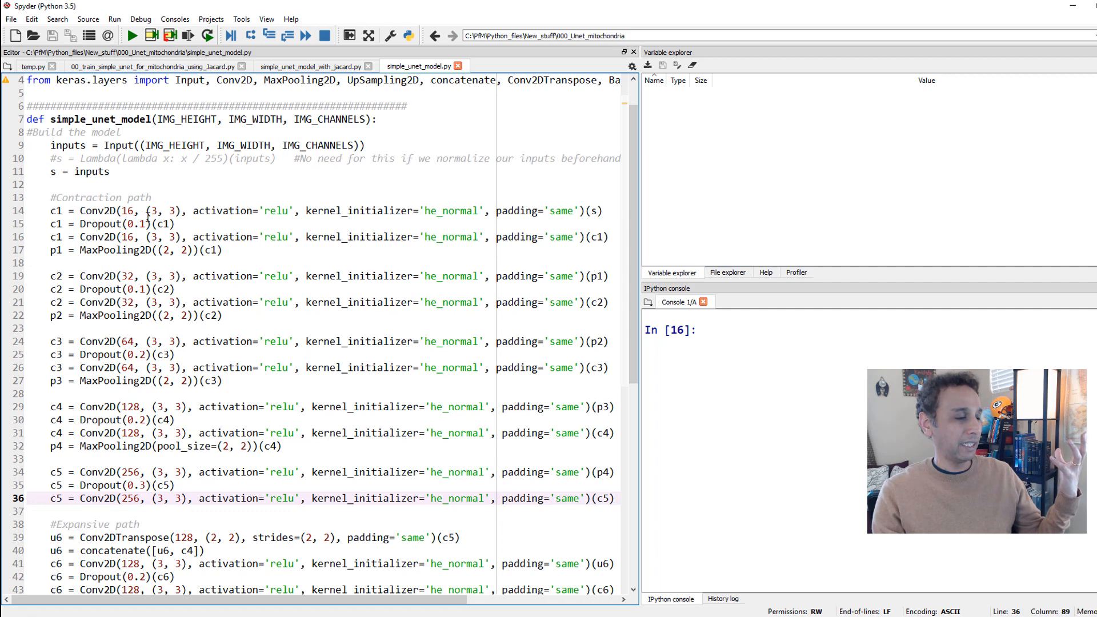
pyautogui.scroll(-3)
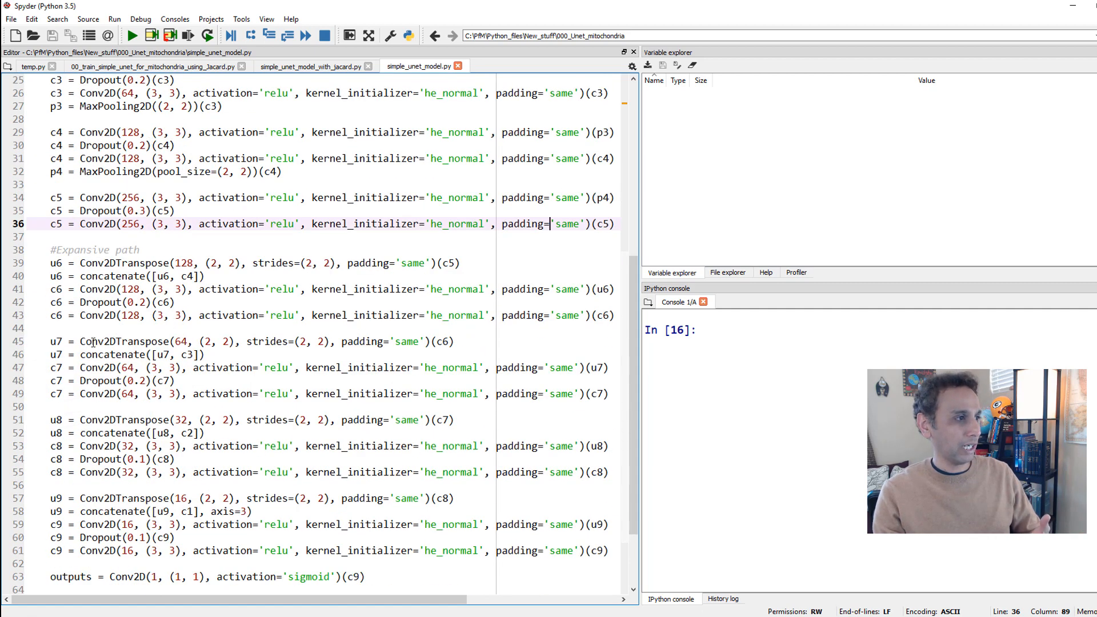
pyautogui.doubleClick(115, 355)
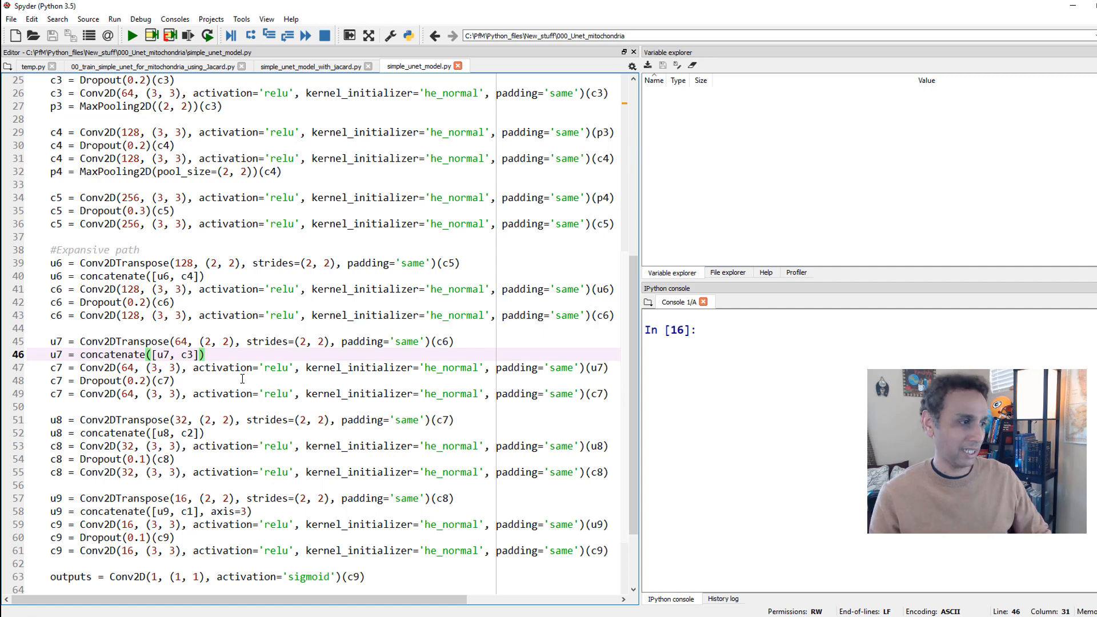
# Step: Continue to model.compile and highlight the 'accuracy' metric used by the plain U-Net
pyautogui.scroll(-3)
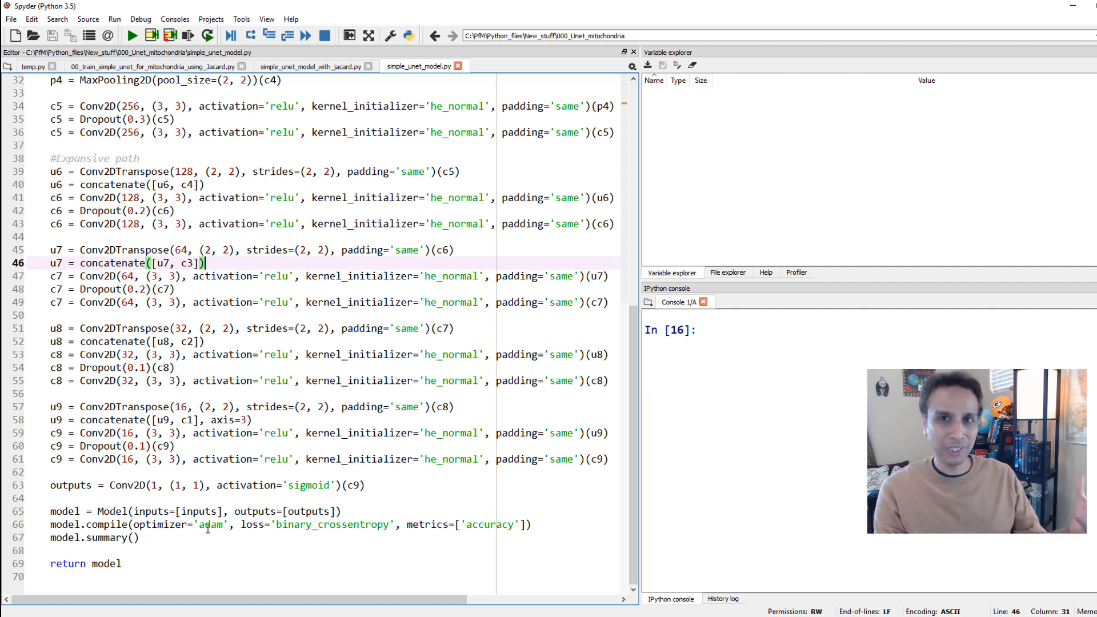
pyautogui.moveTo(208, 527)
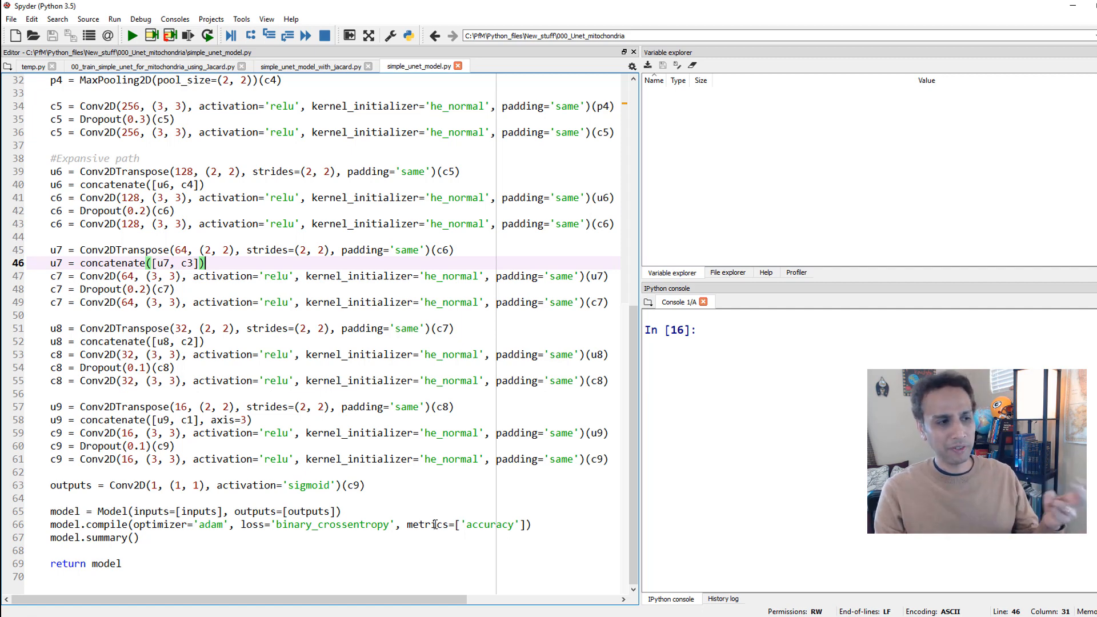
pyautogui.click(429, 525)
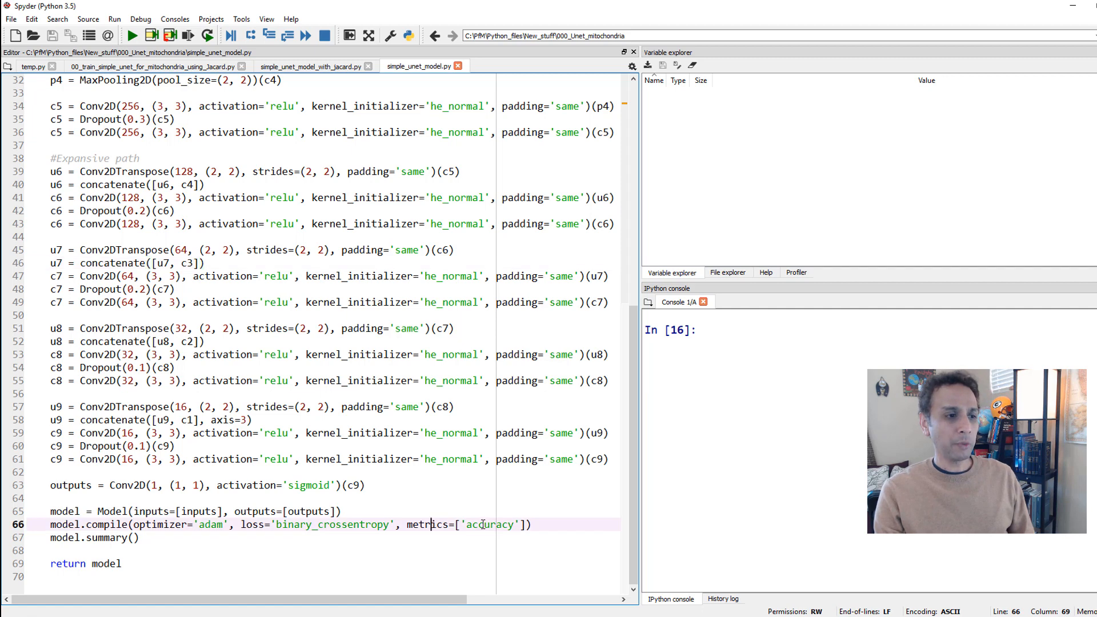
pyautogui.doubleClick(491, 525)
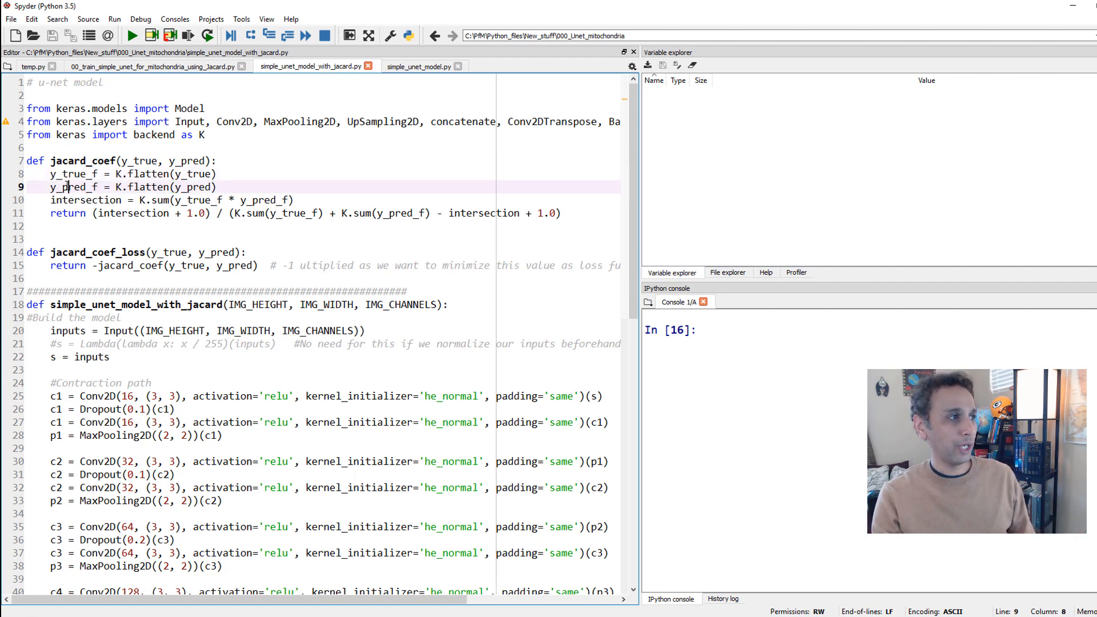
# Step: Inspect jacard_coef's flattened tensors and intersection term, jacard_coef_loss, then reach model.compile
pyautogui.doubleClick(70, 187)
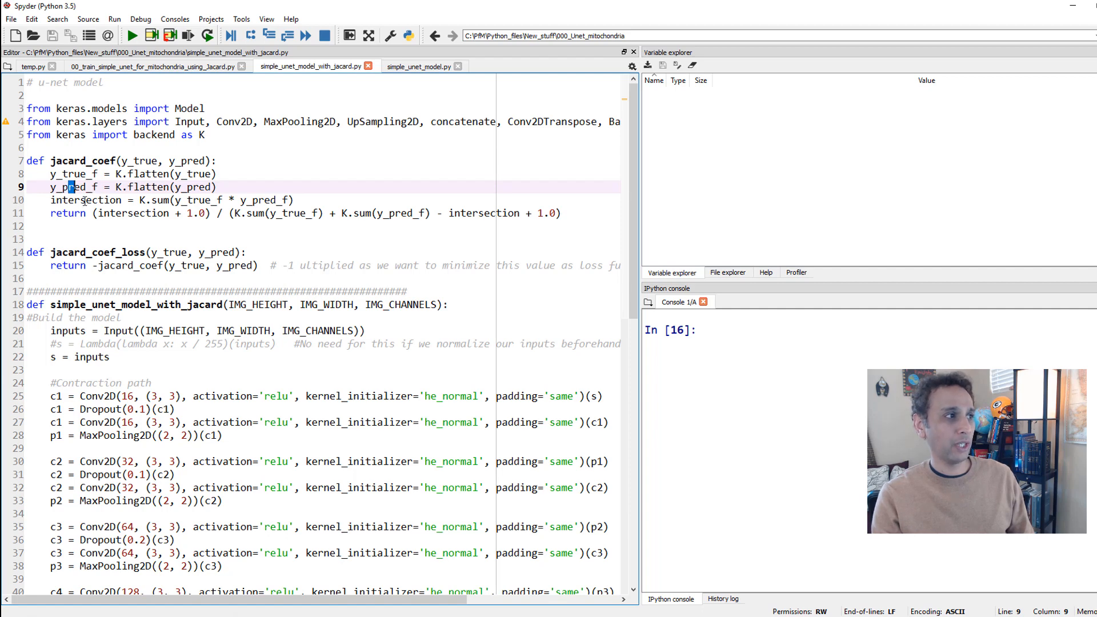
pyautogui.doubleClick(85, 200)
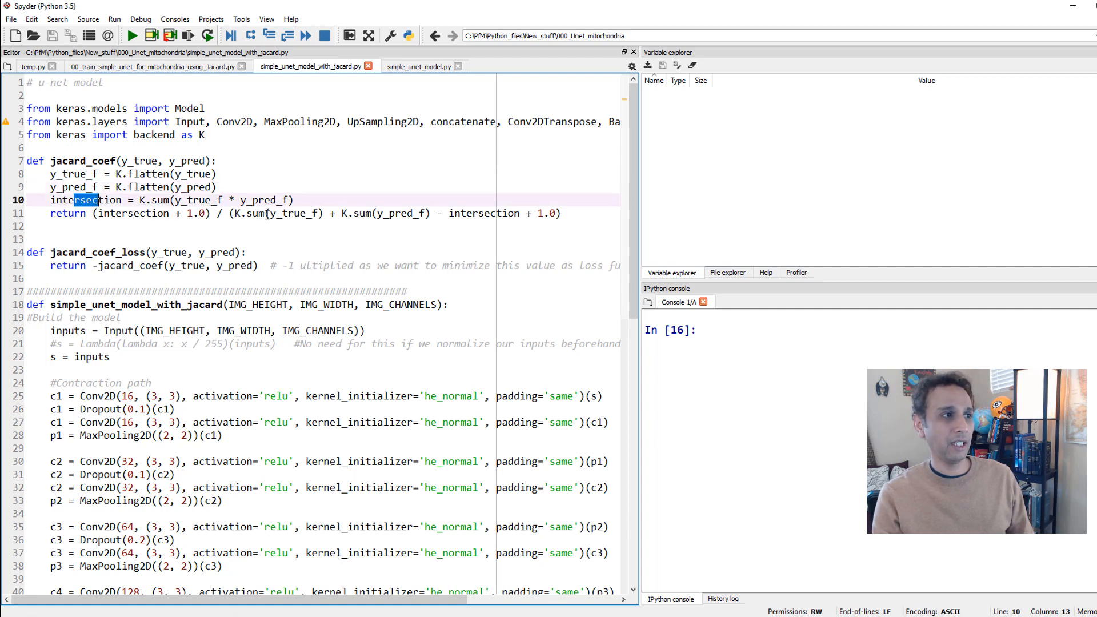
pyautogui.doubleClick(288, 214)
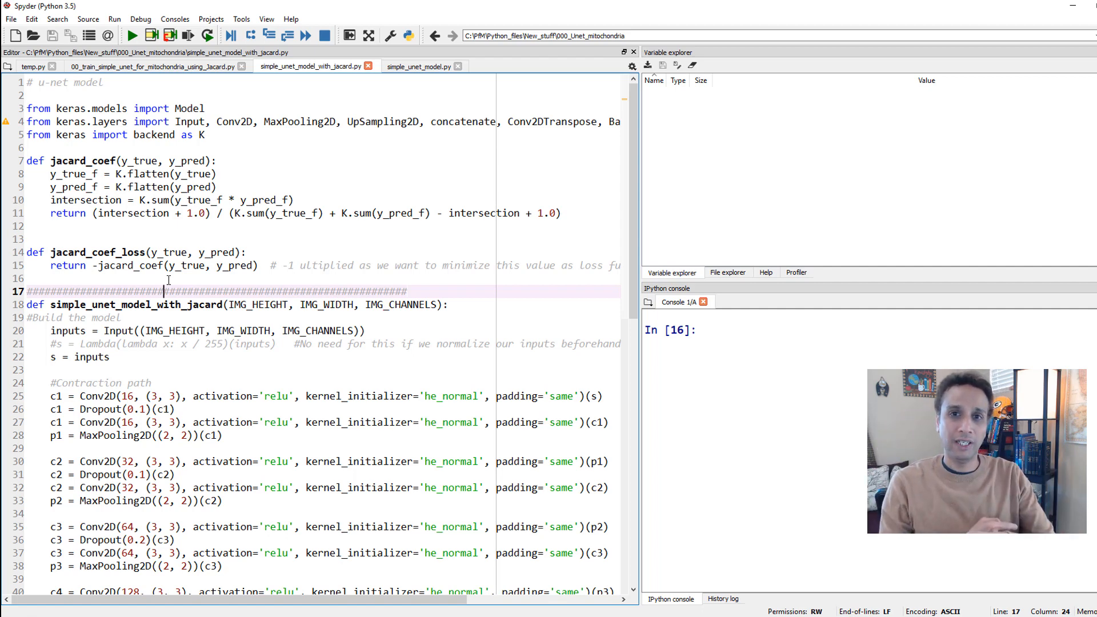
pyautogui.moveTo(104, 273)
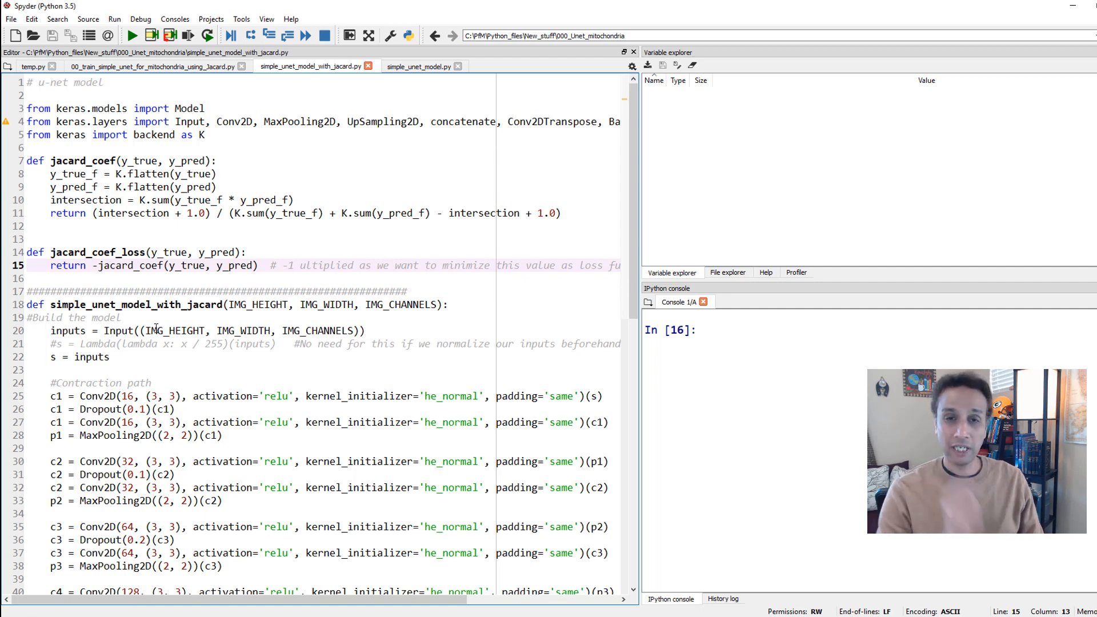
pyautogui.doubleClick(126, 266)
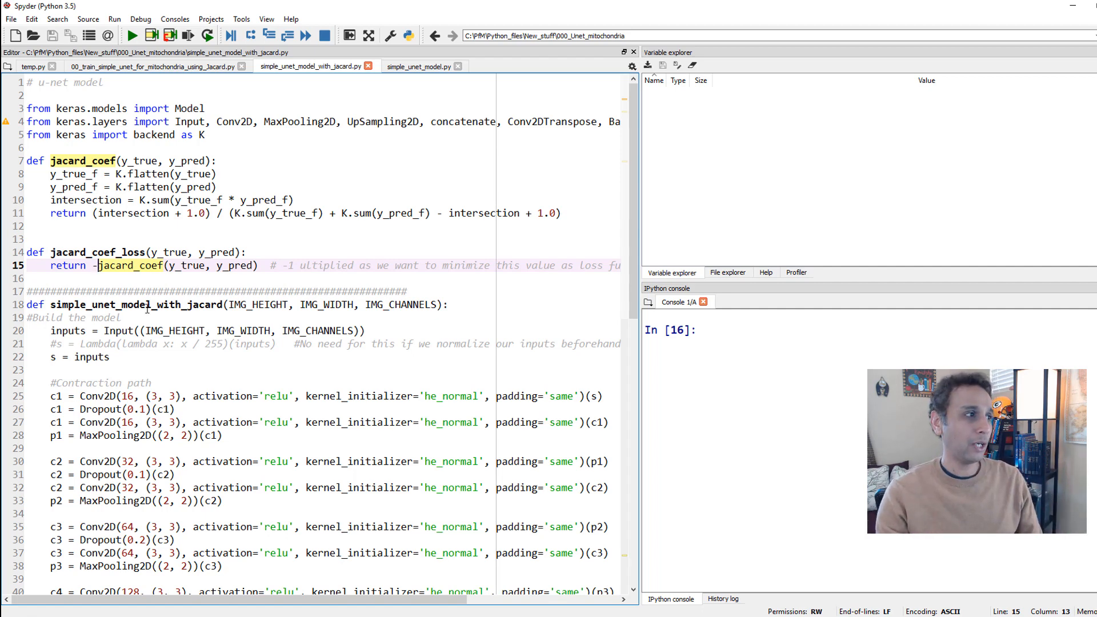
pyautogui.scroll(-3)
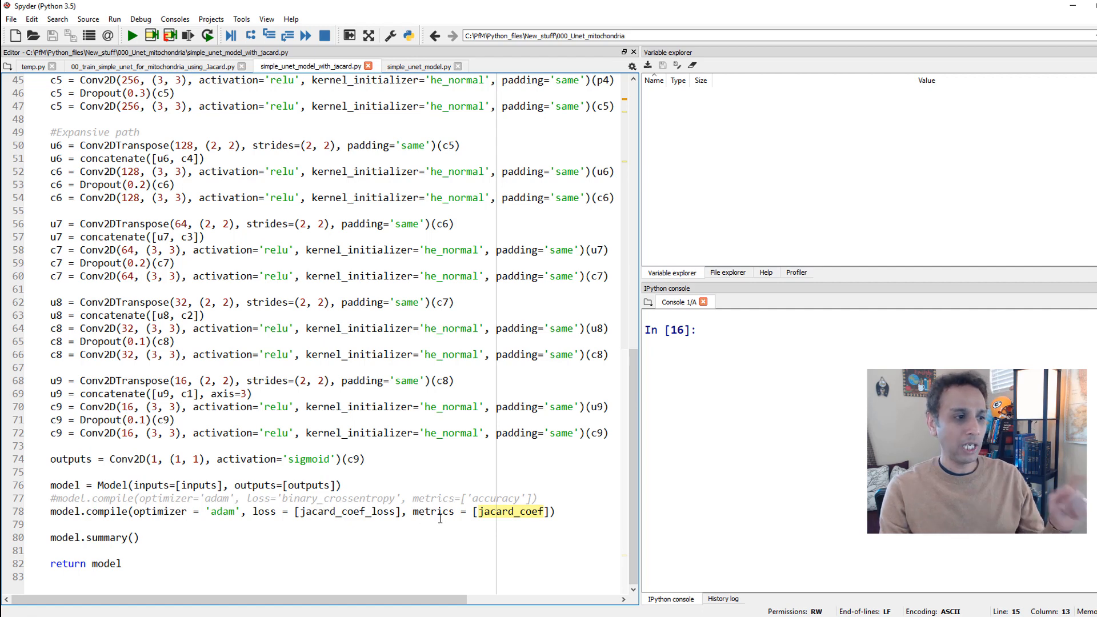
# Step: Note jacard_coef as the compile metric, then return to 00_train_simple_unet_for_mitochondria_using_Jacard.py
pyautogui.click(420, 512)
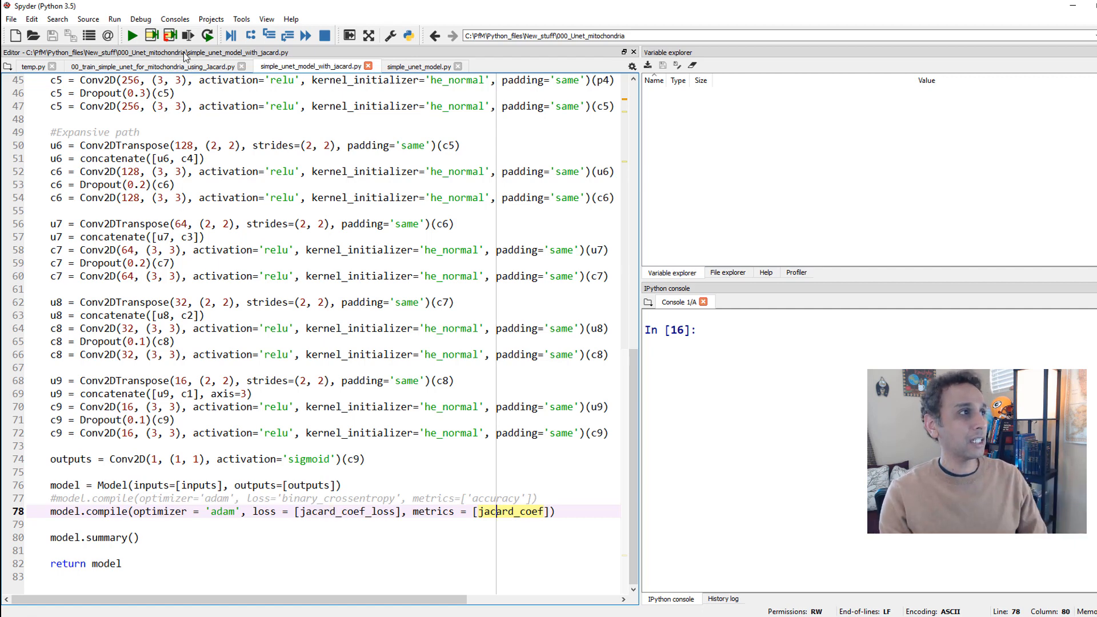
pyautogui.click(155, 67)
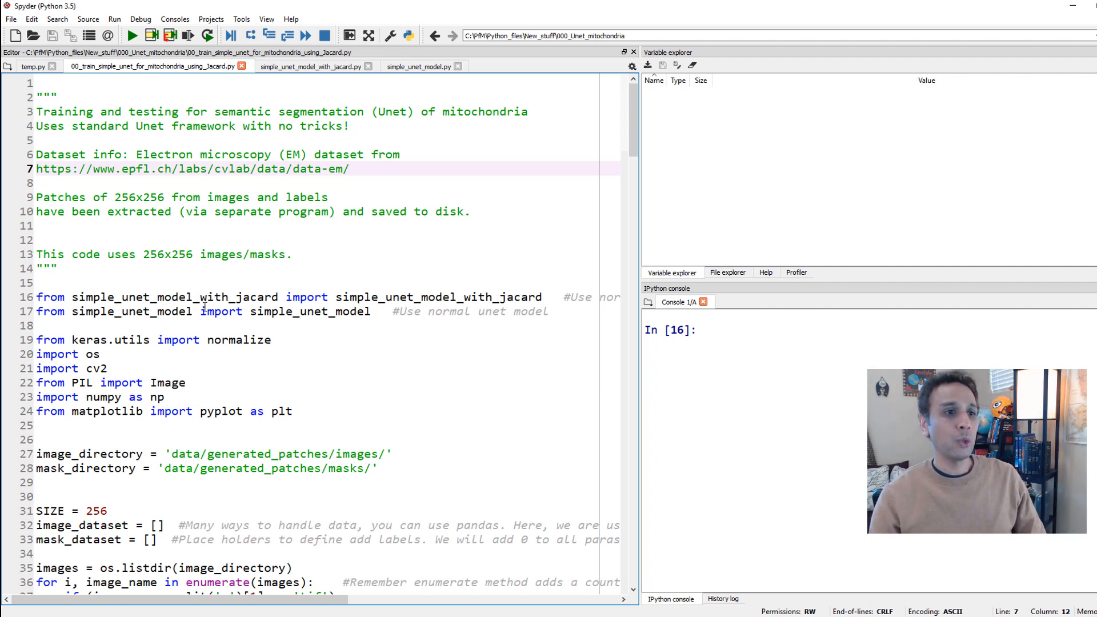
# Step: Run the model and library imports plus image_directory and mask_directory assignments with Run selection
pyautogui.scroll(-3)
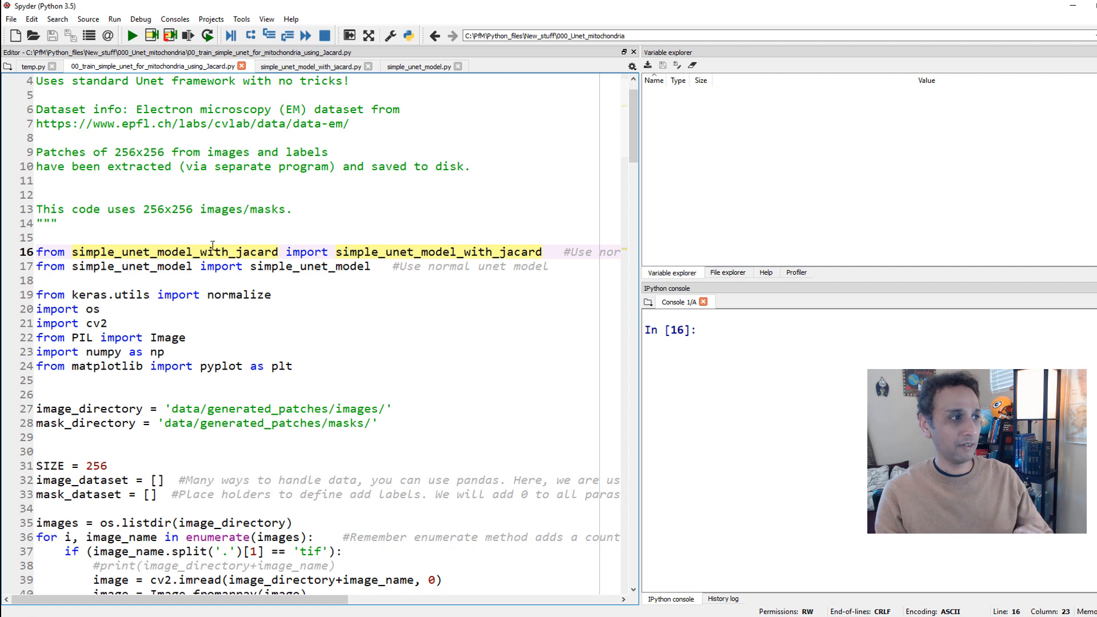
pyautogui.click(188, 35)
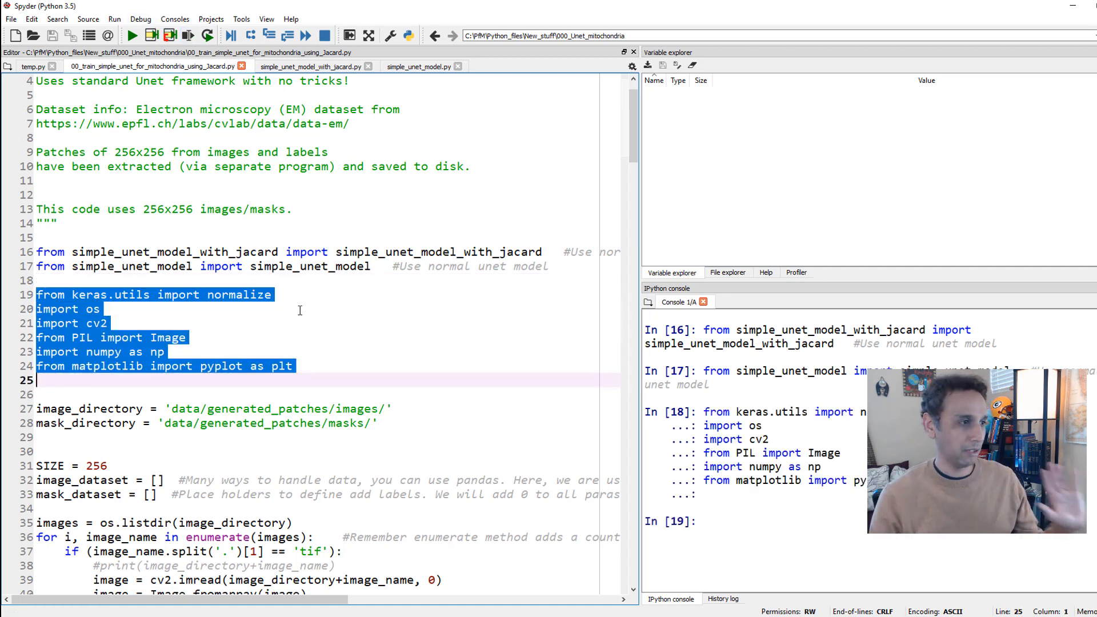
pyautogui.scroll(-3)
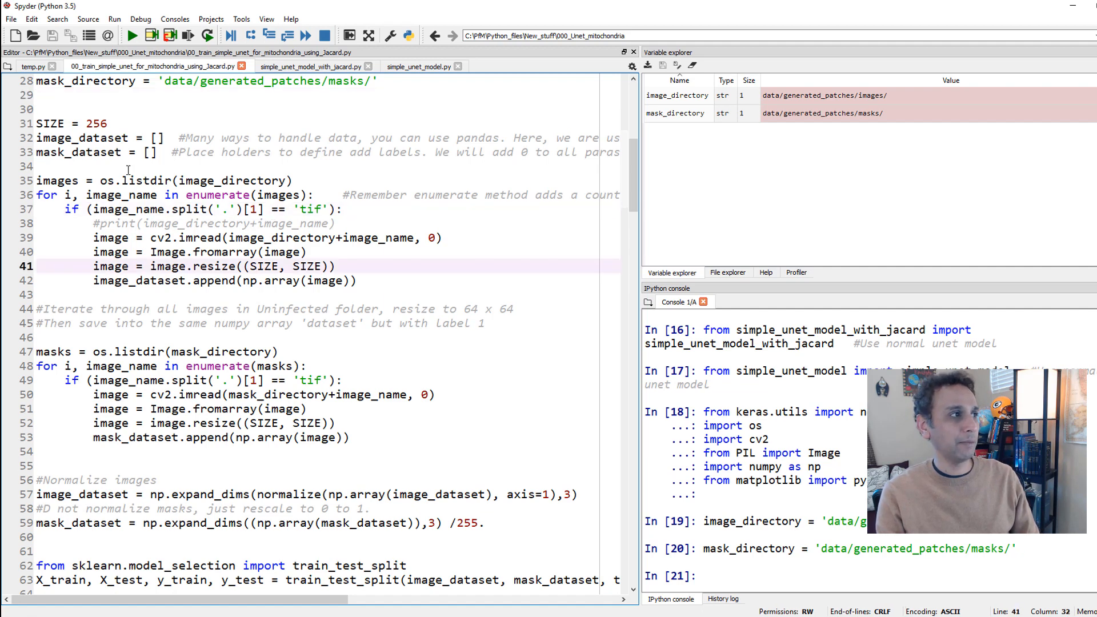
# Step: Run the image and mask loading loop for 1,600 files, then normalize image_dataset to (1600, 256, 256, 1)
pyautogui.doubleClick(49, 123)
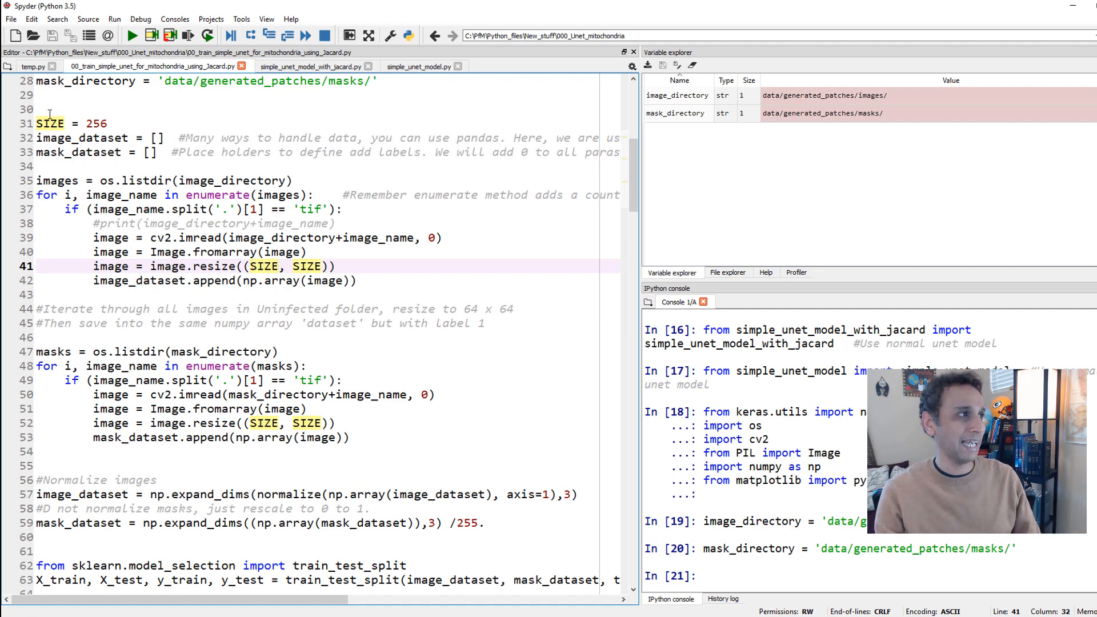
pyautogui.moveTo(40, 124); pyautogui.dragTo(189, 452)
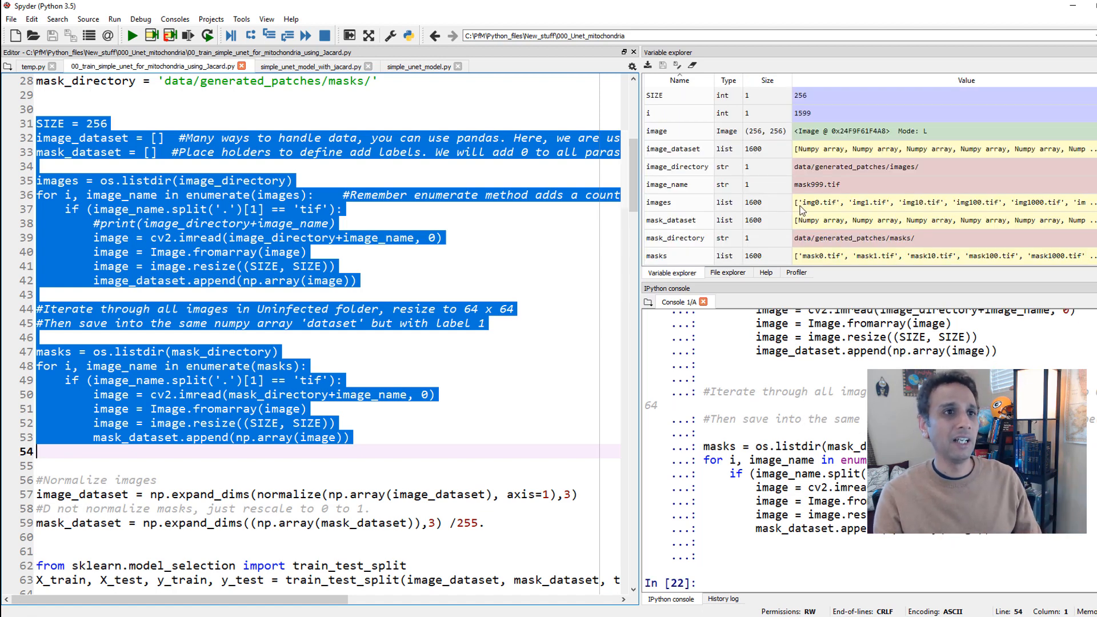
pyautogui.moveTo(751, 264)
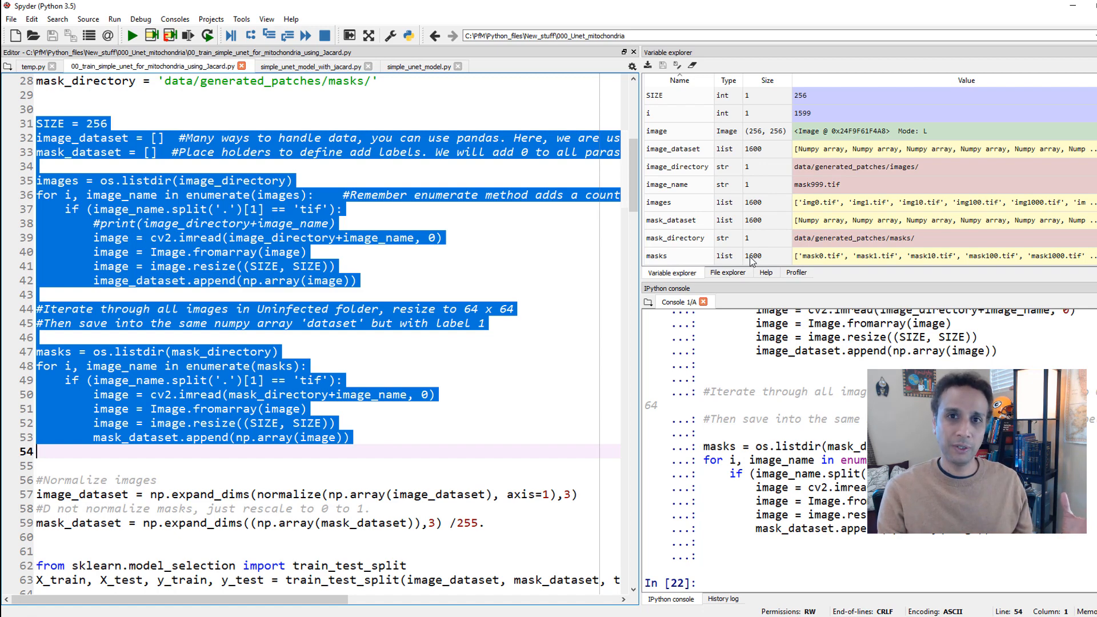
pyautogui.scroll(-3)
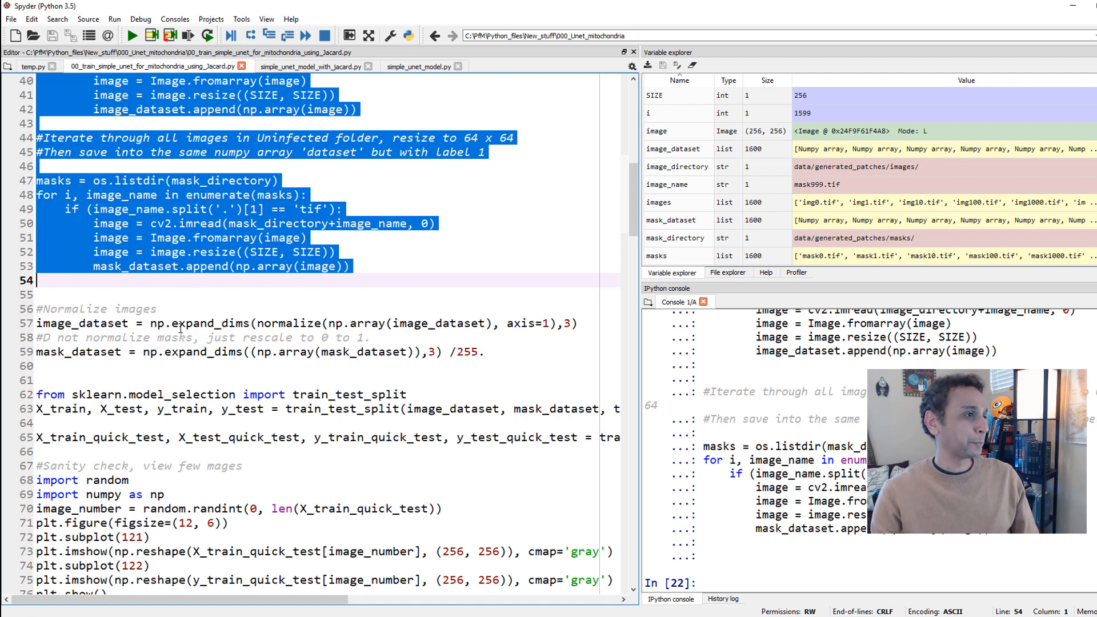
pyautogui.click(179, 324)
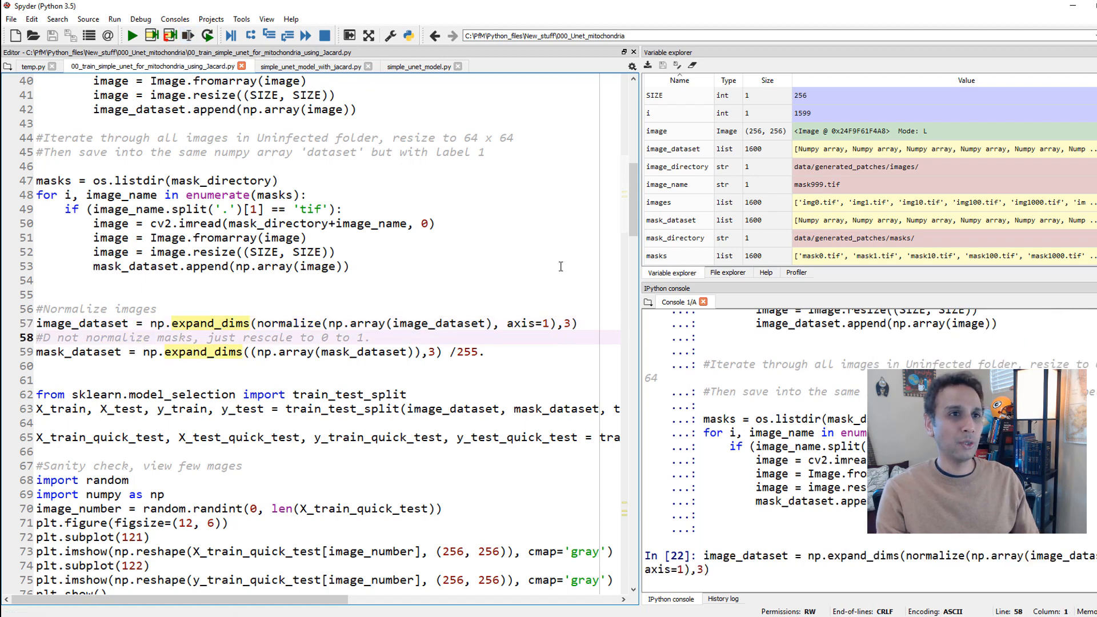
pyautogui.press('enter')
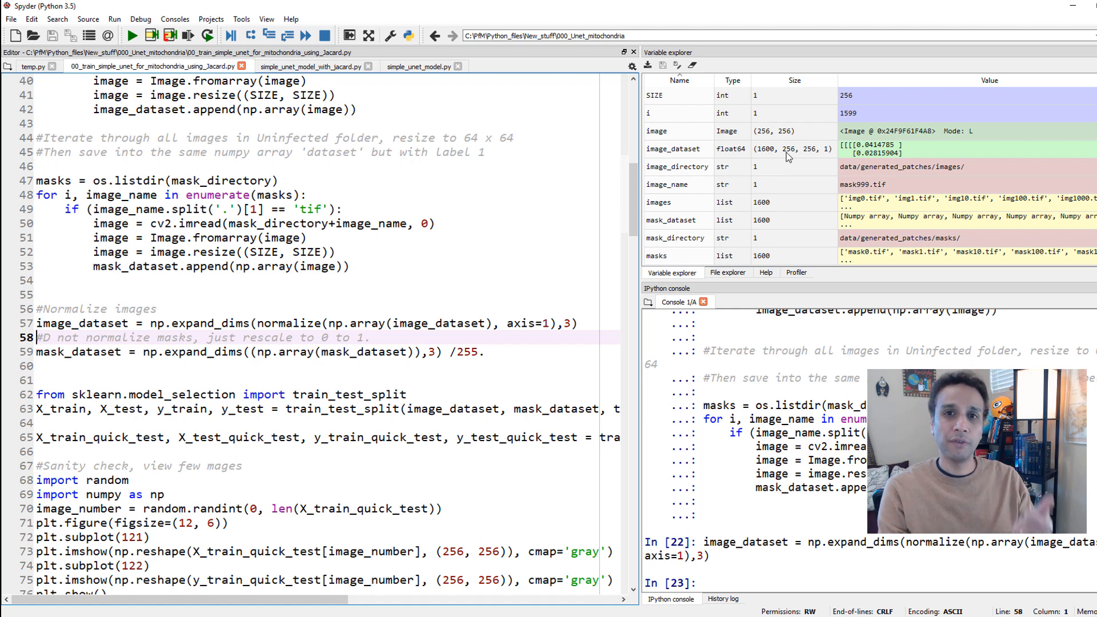
pyautogui.moveTo(831, 156)
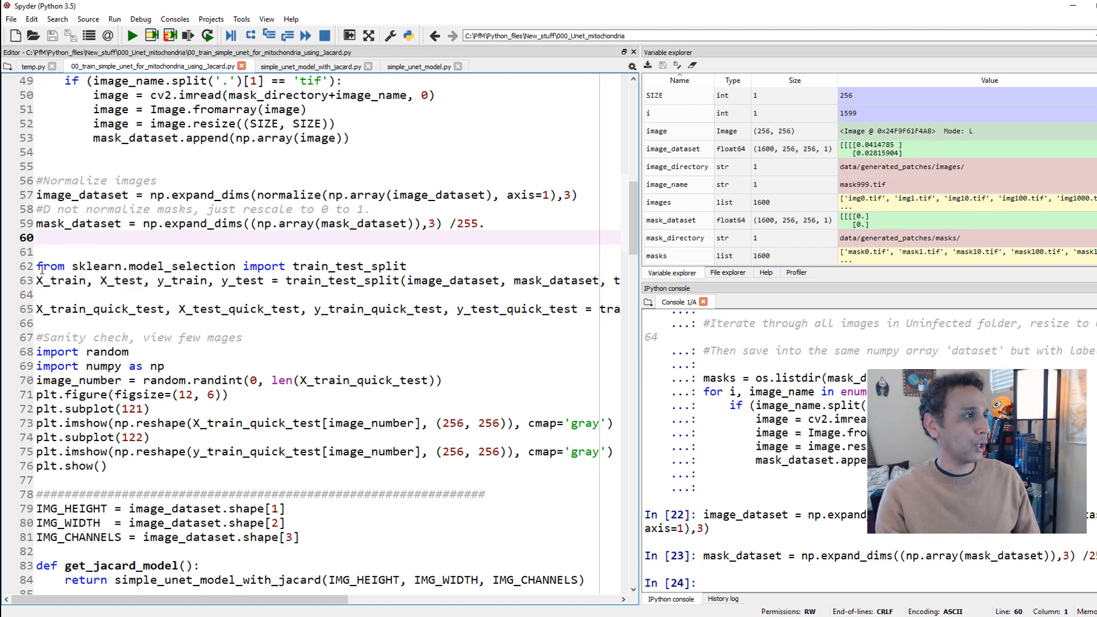
# Step: Run train_test_split into 1440/160 sets and the quick-test split of 144/1296, checking y_train
pyautogui.click(188, 36)
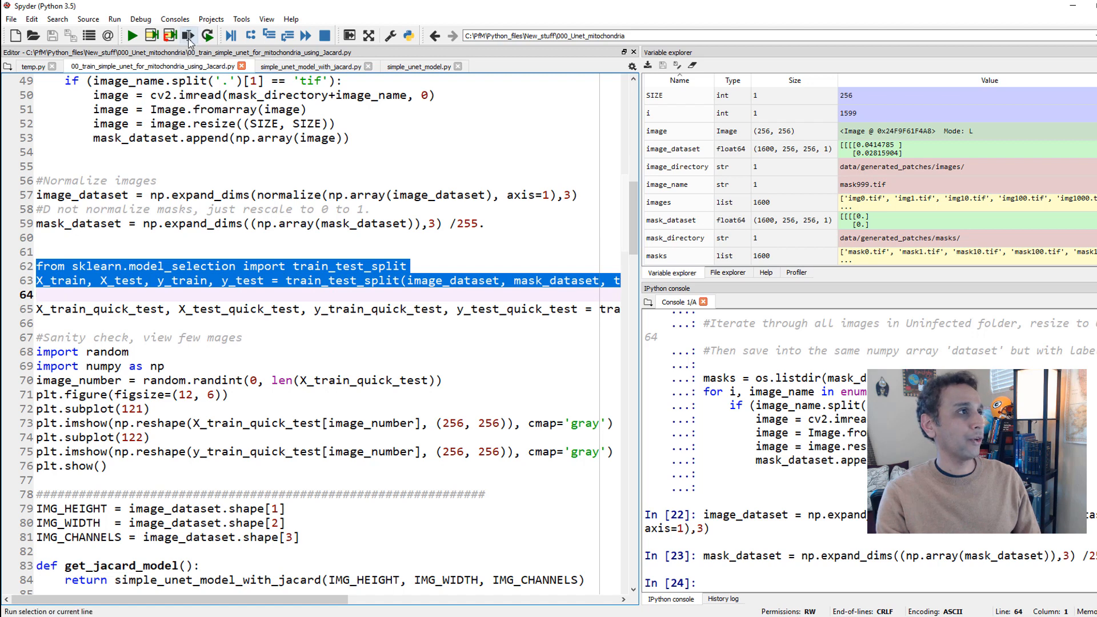
pyautogui.click(187, 36)
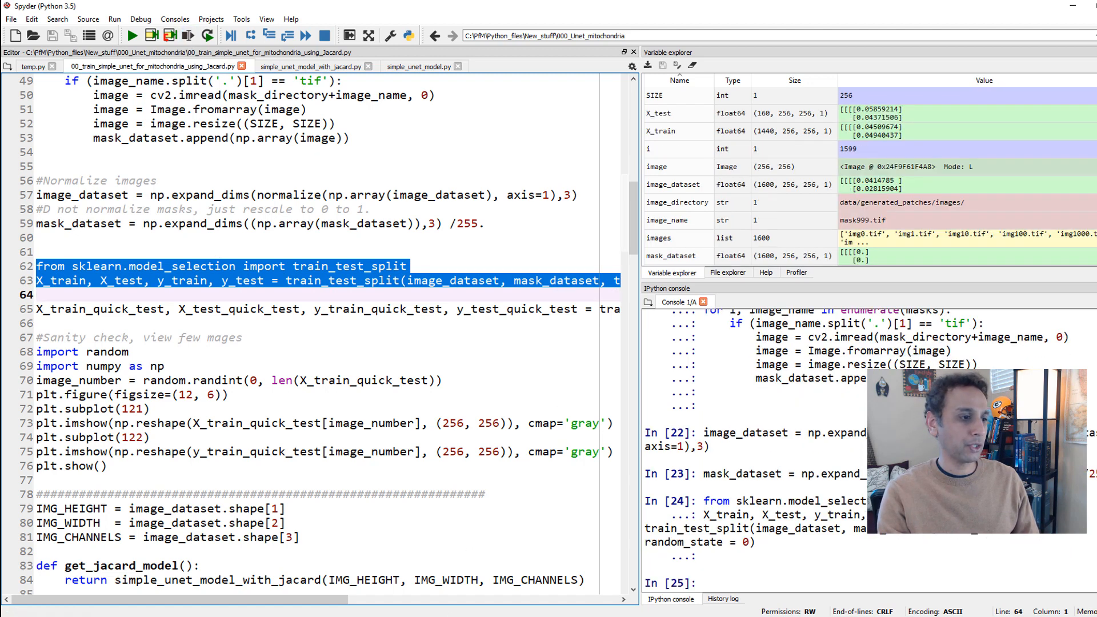
pyautogui.hscroll(3)
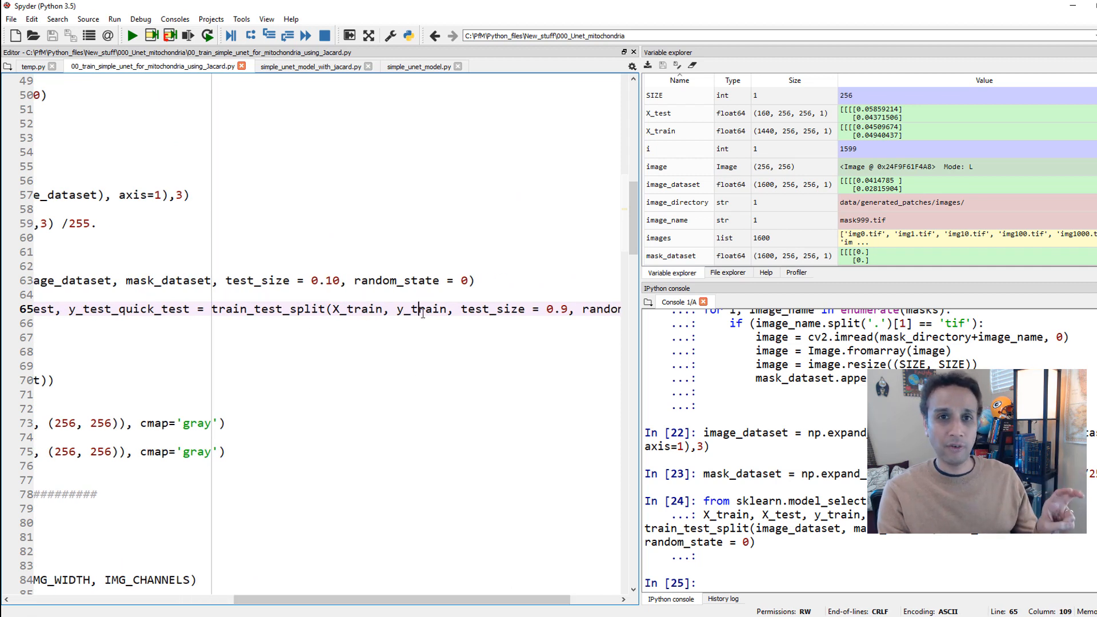
pyautogui.doubleClick(423, 310)
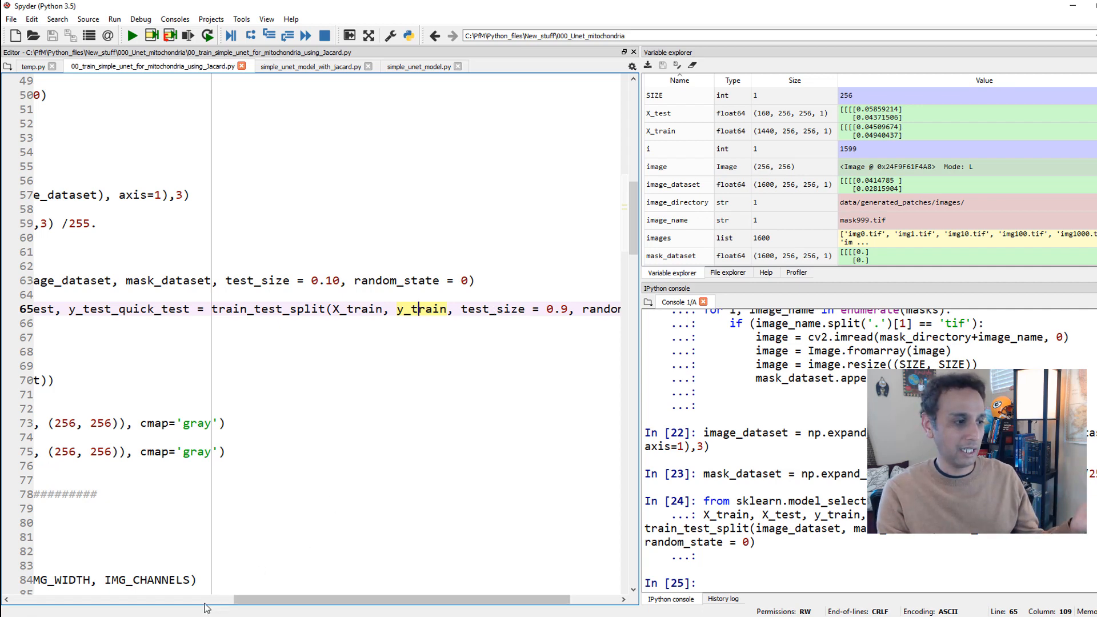
pyautogui.hscroll(-3)
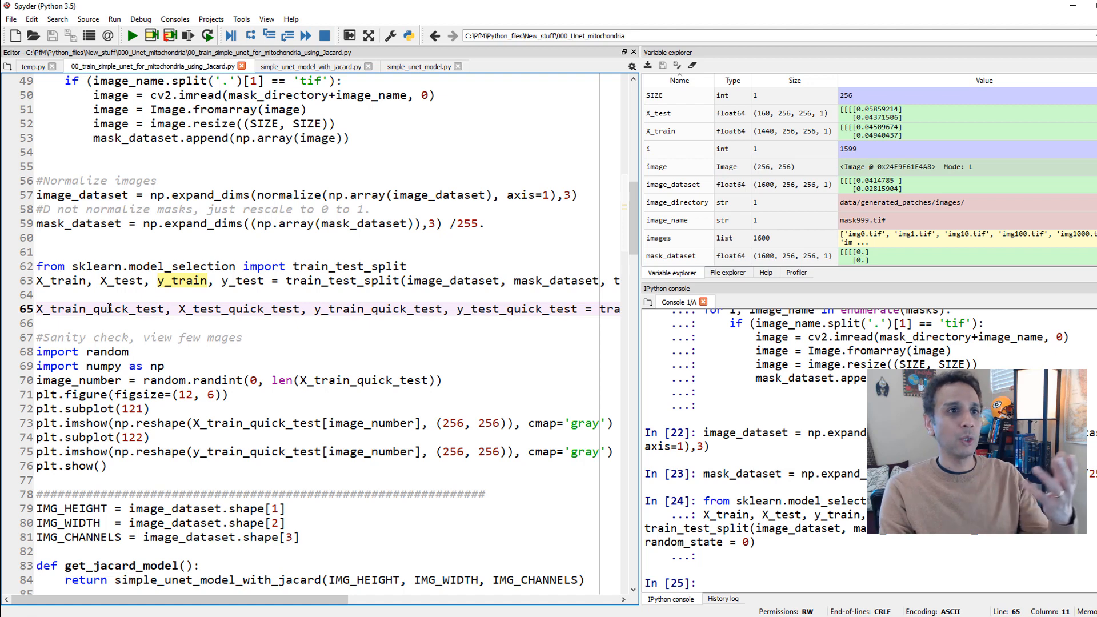
pyautogui.doubleClick(101, 308)
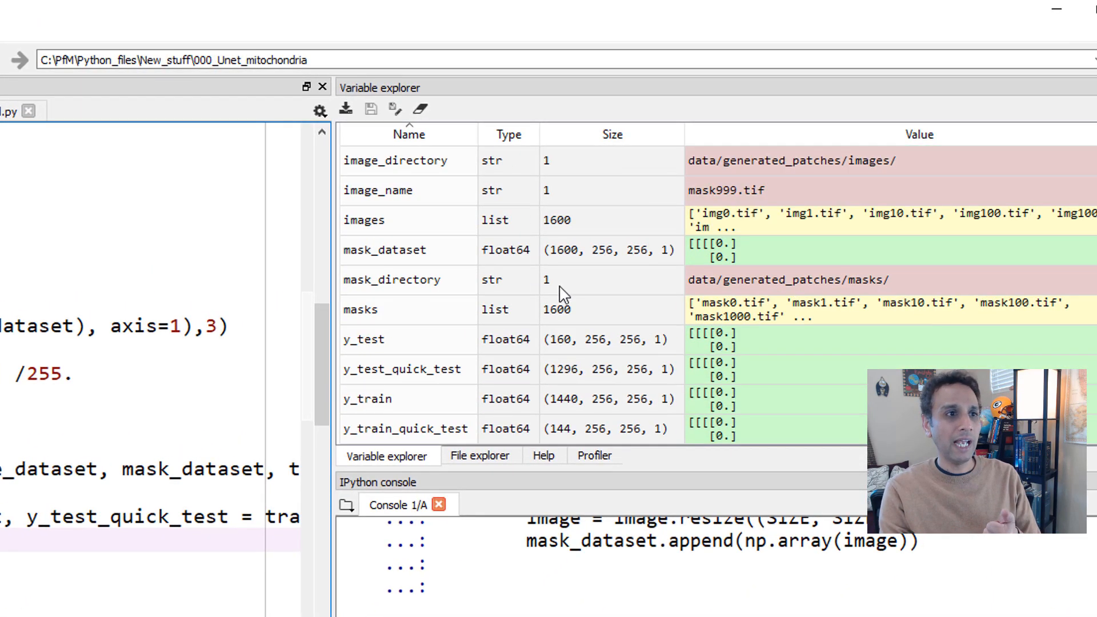
pyautogui.moveTo(567, 441)
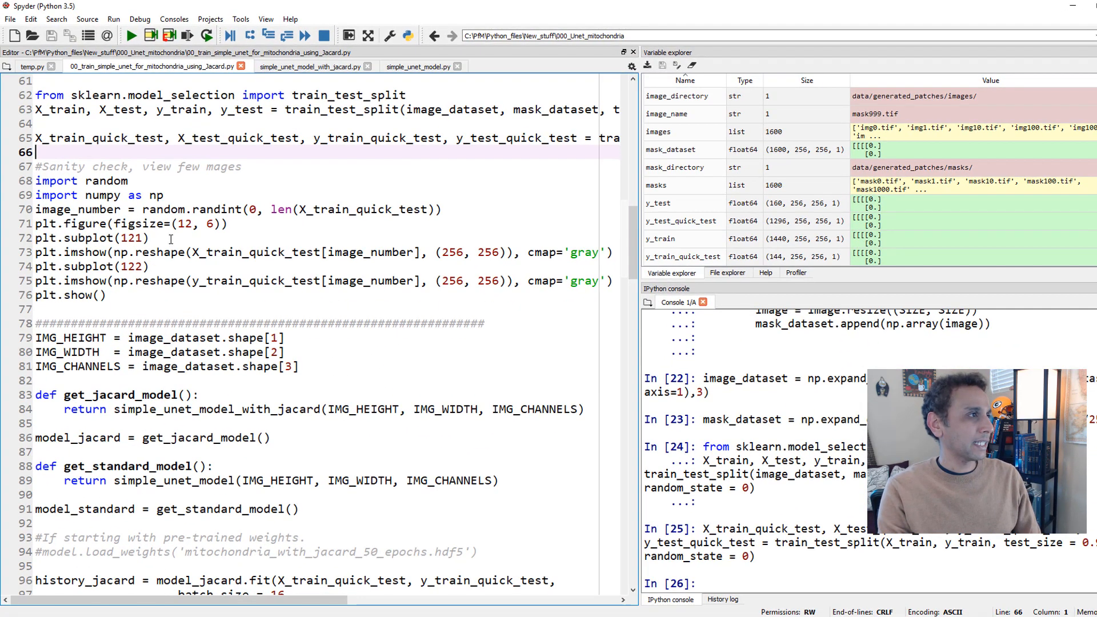
# Step: Run the sanity-check block (lines 68–76) twice to plot random images beside their mitochondria masks
pyautogui.moveTo(36, 180); pyautogui.dragTo(106, 295)
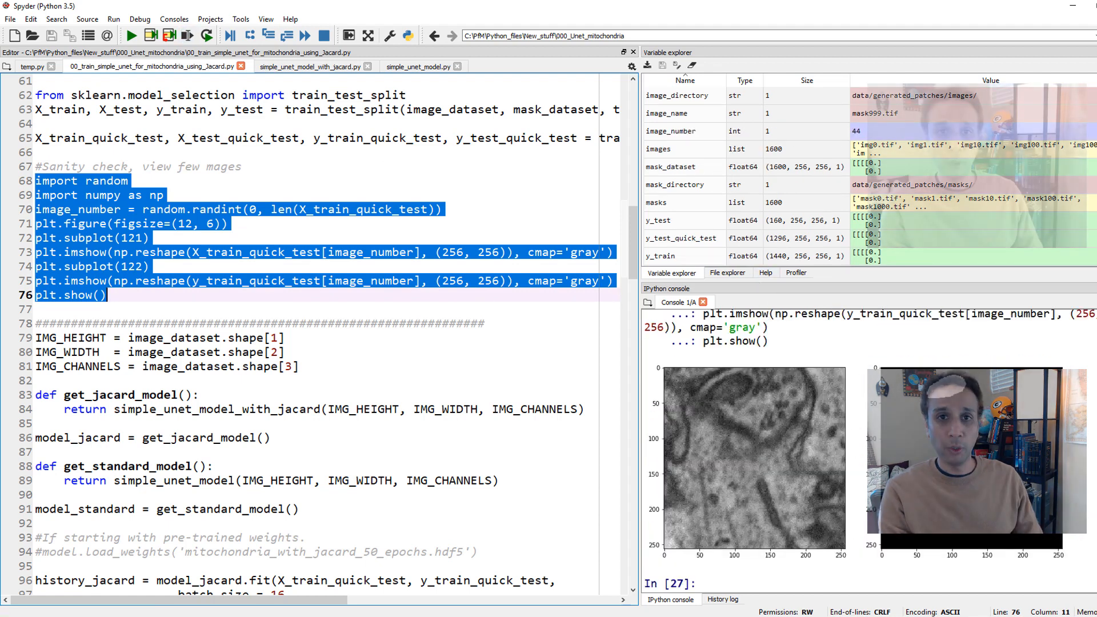
pyautogui.click(186, 35)
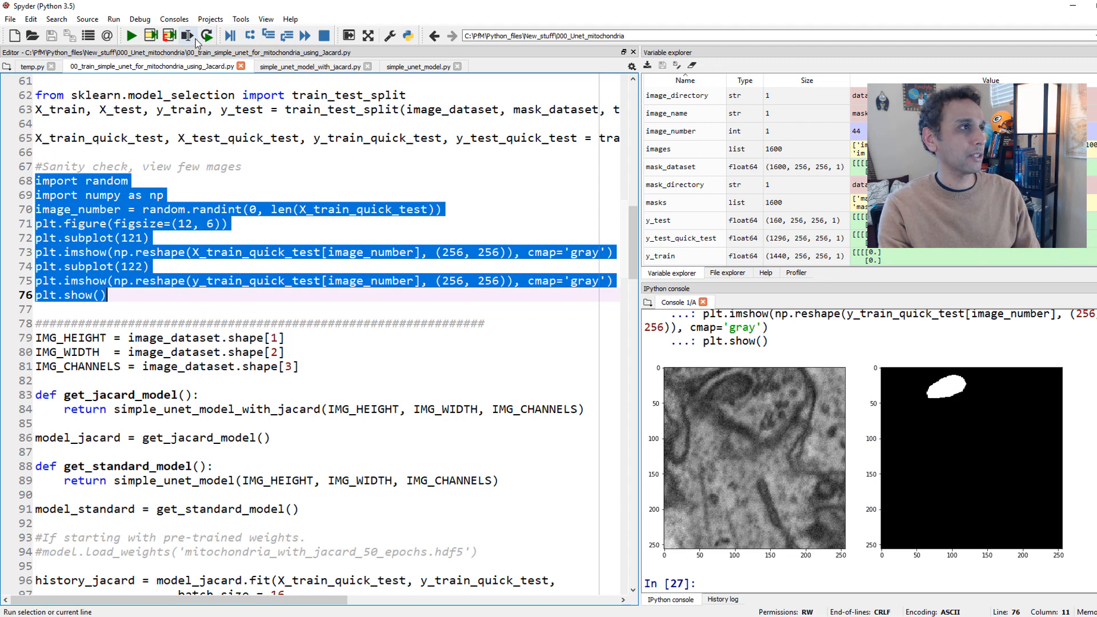
pyautogui.click(187, 35)
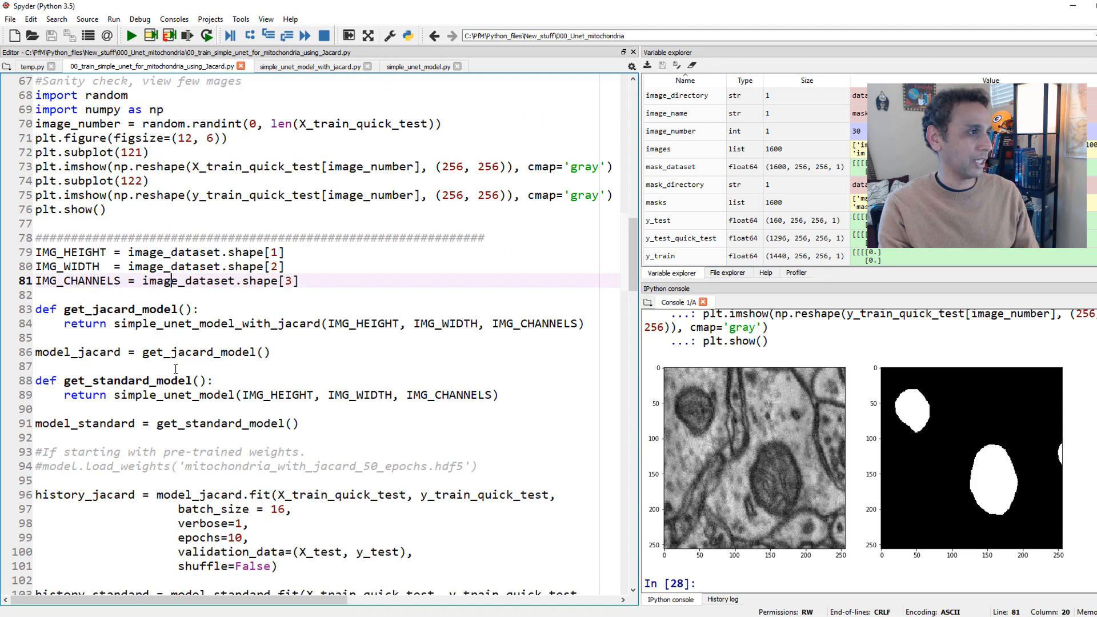
# Step: Run the IMG_HEIGHT, IMG_WIDTH and IMG_CHANNELS assignments (lines 79–81)
pyautogui.click(38, 251)
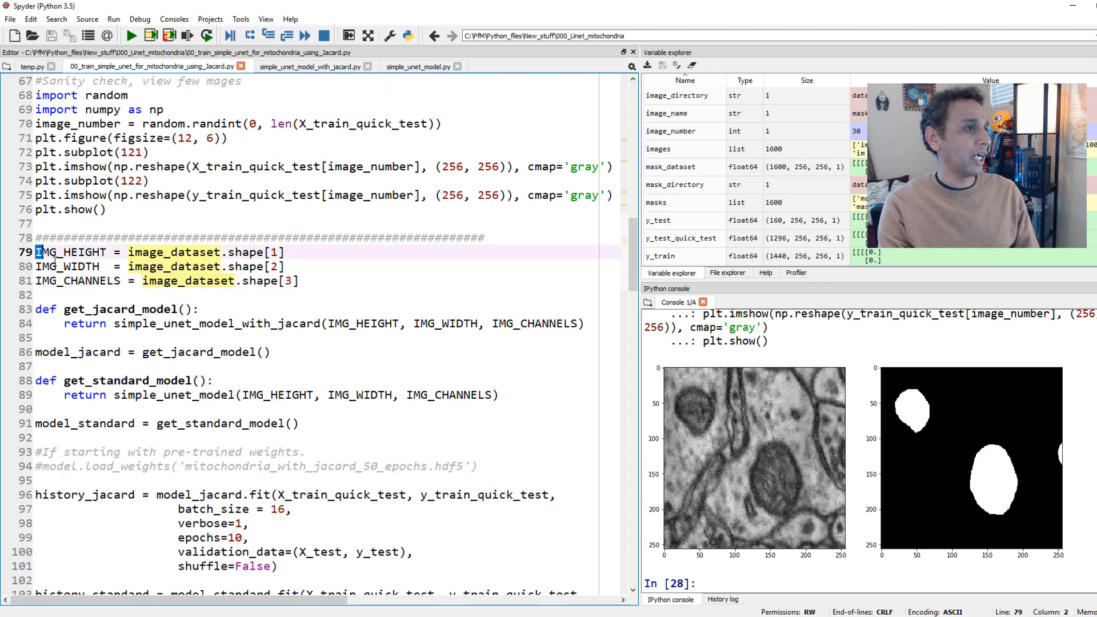
pyautogui.click(186, 35)
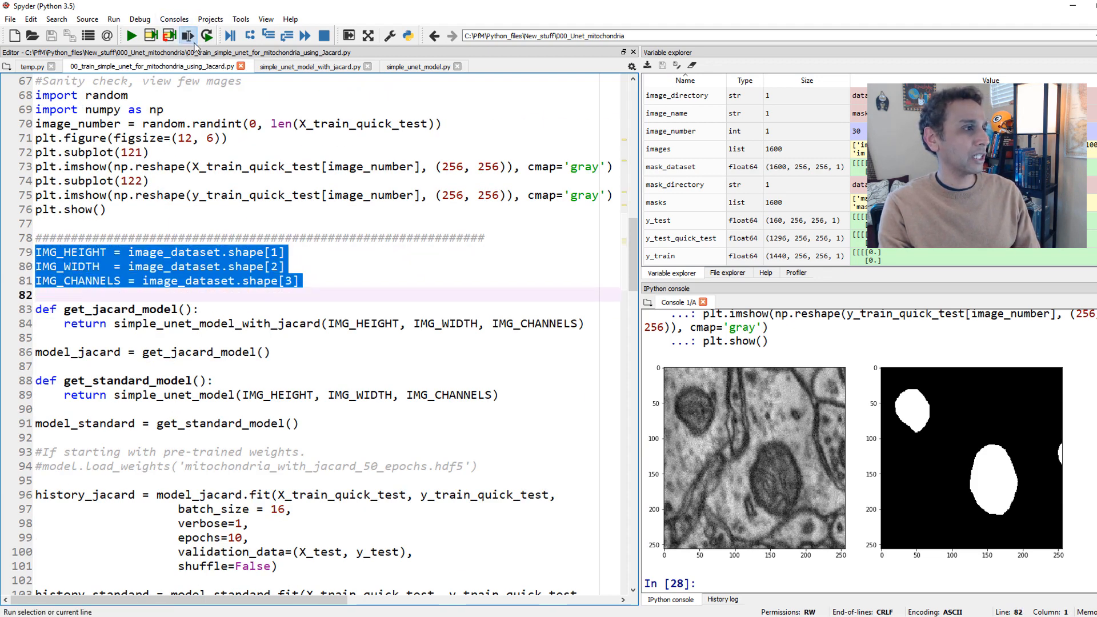
pyautogui.click(186, 36)
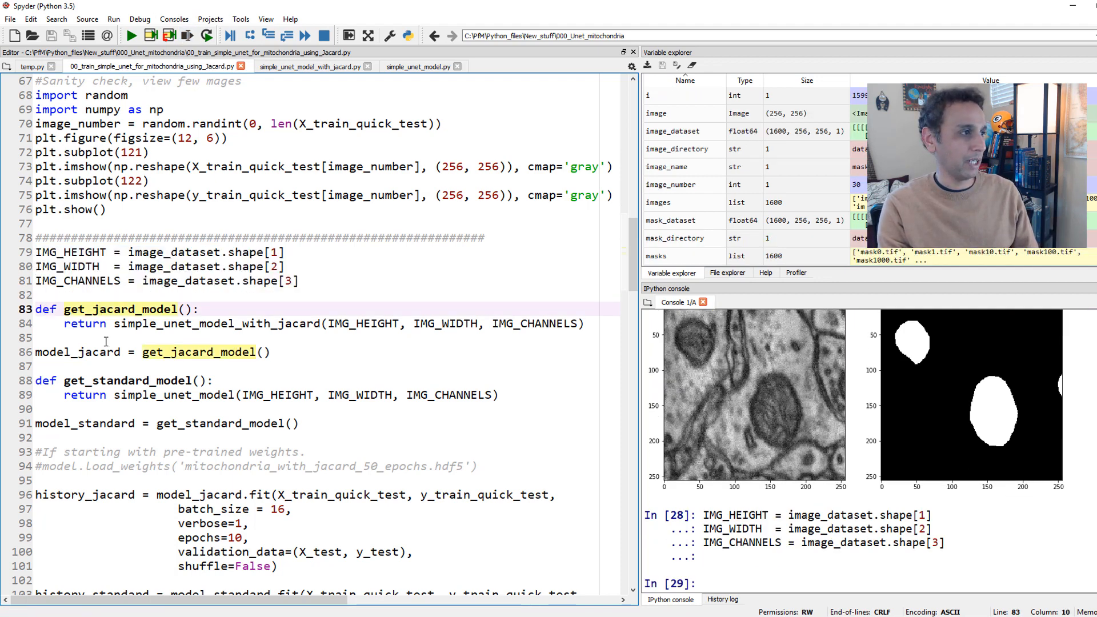
# Step: Build the Jaccard and standard U-Net models, printing the 1,940,817-parameter summary
pyautogui.moveTo(42, 309); pyautogui.dragTo(63, 338)
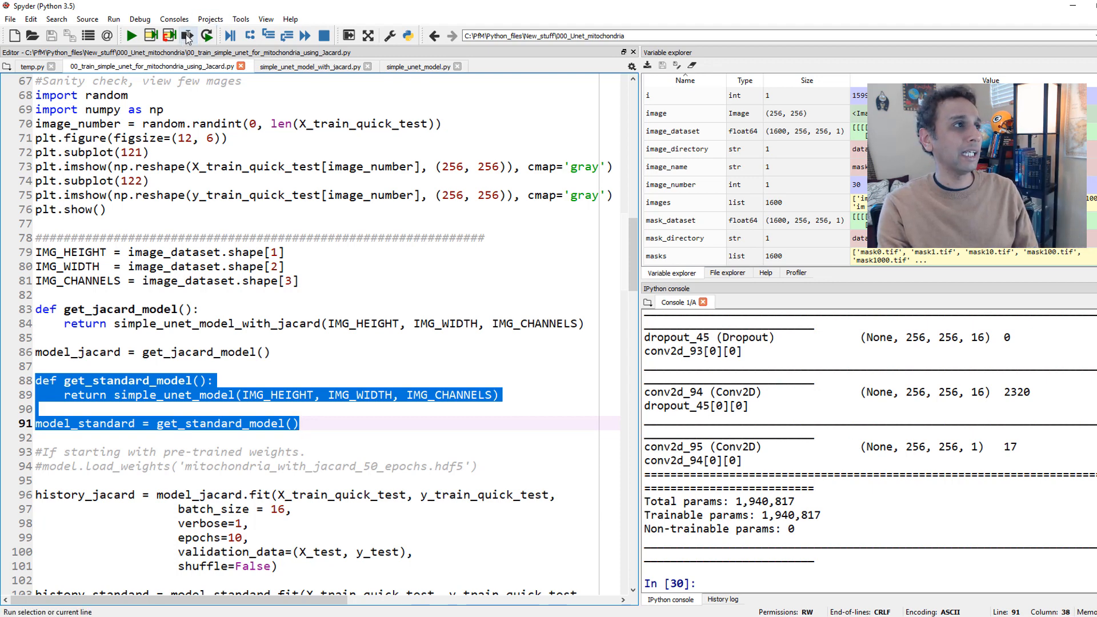
pyautogui.click(186, 35)
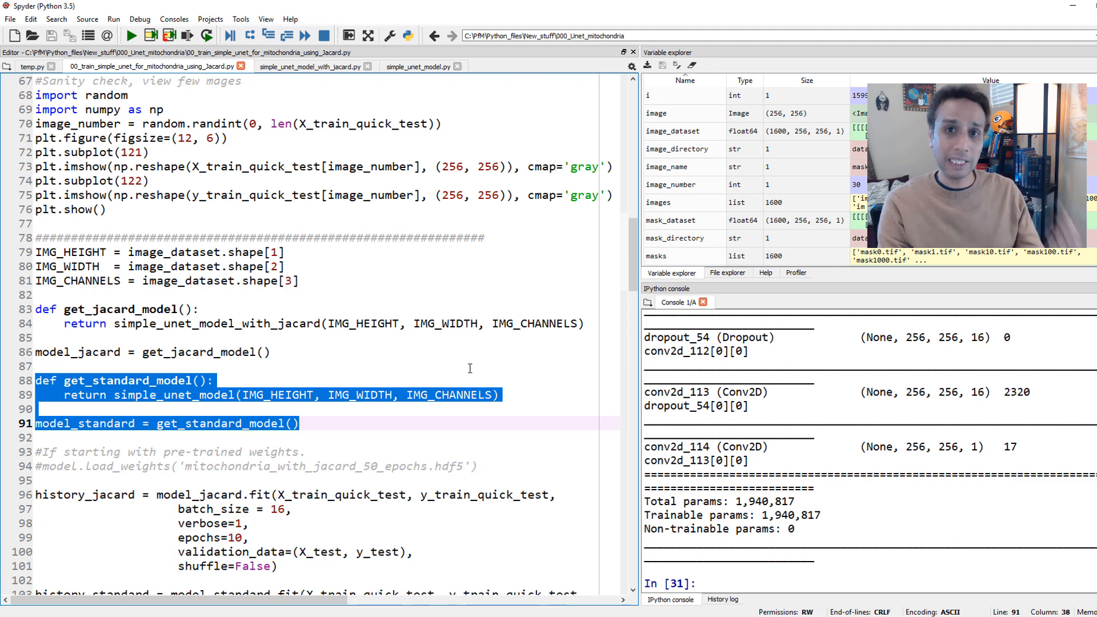
pyautogui.moveTo(461, 384)
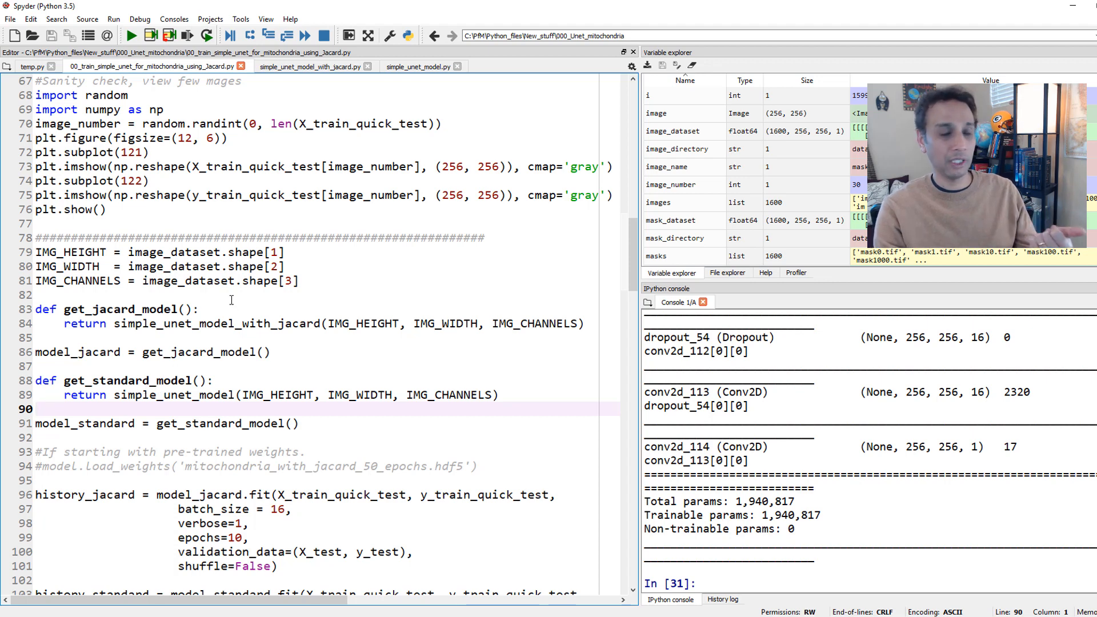
pyautogui.scroll(-3)
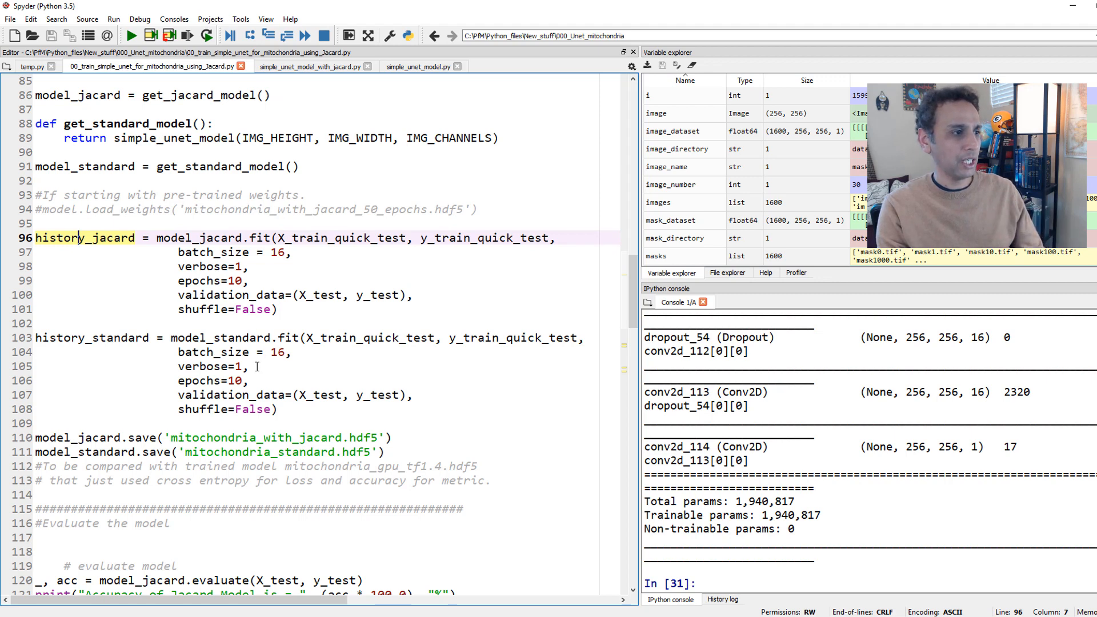
# Step: Run the two model.fit blocks to train the Jaccard and standard models for 10 epochs on the quick-test data
pyautogui.scroll(-3)
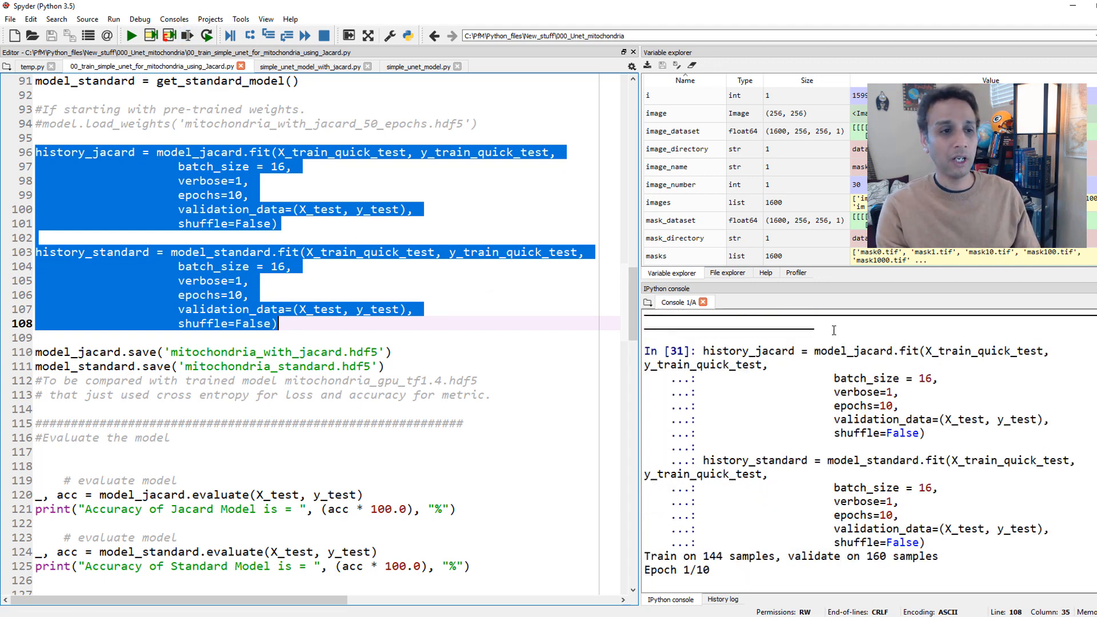
pyautogui.scroll(-3)
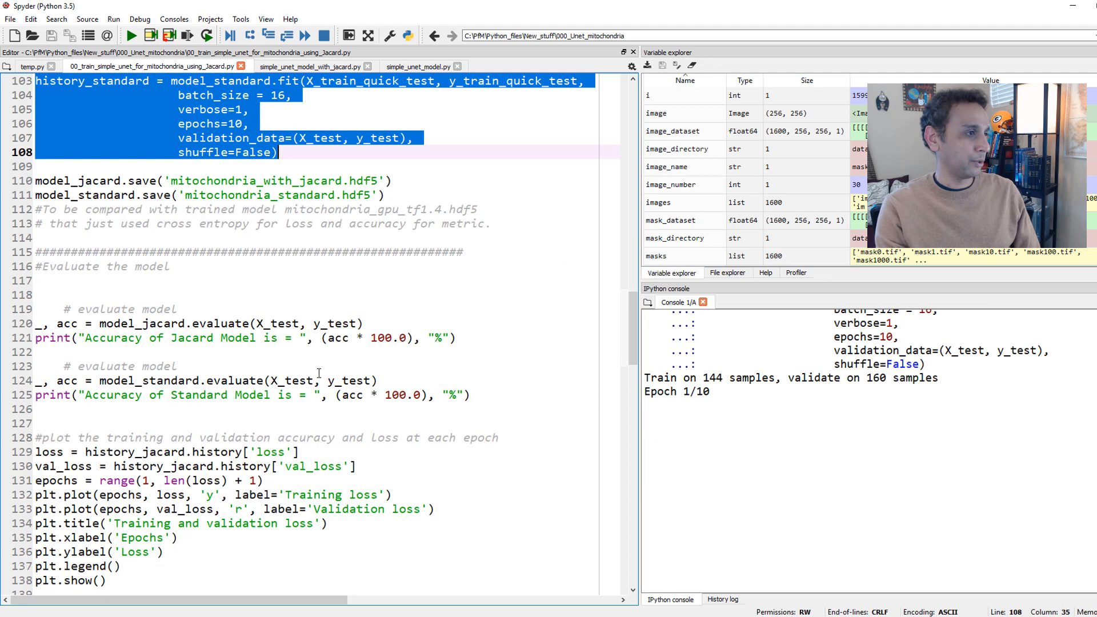
pyautogui.scroll(-3)
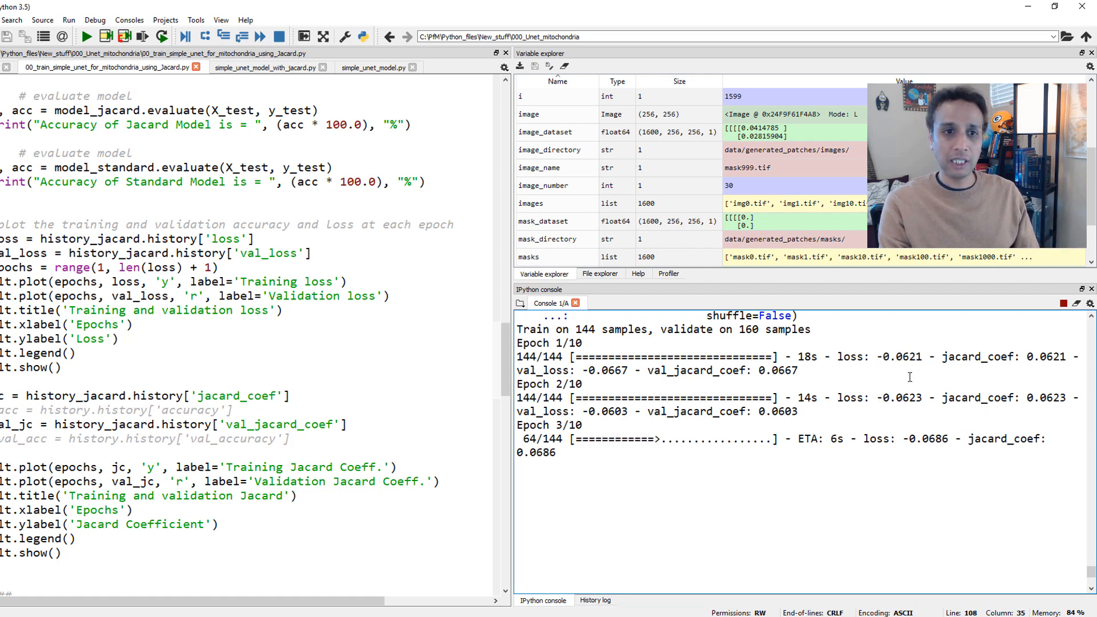
# Step: Follow the console while model_standard trains through Epoch 10/10 to about 0.94 validation accuracy
pyautogui.doubleClick(902, 356)
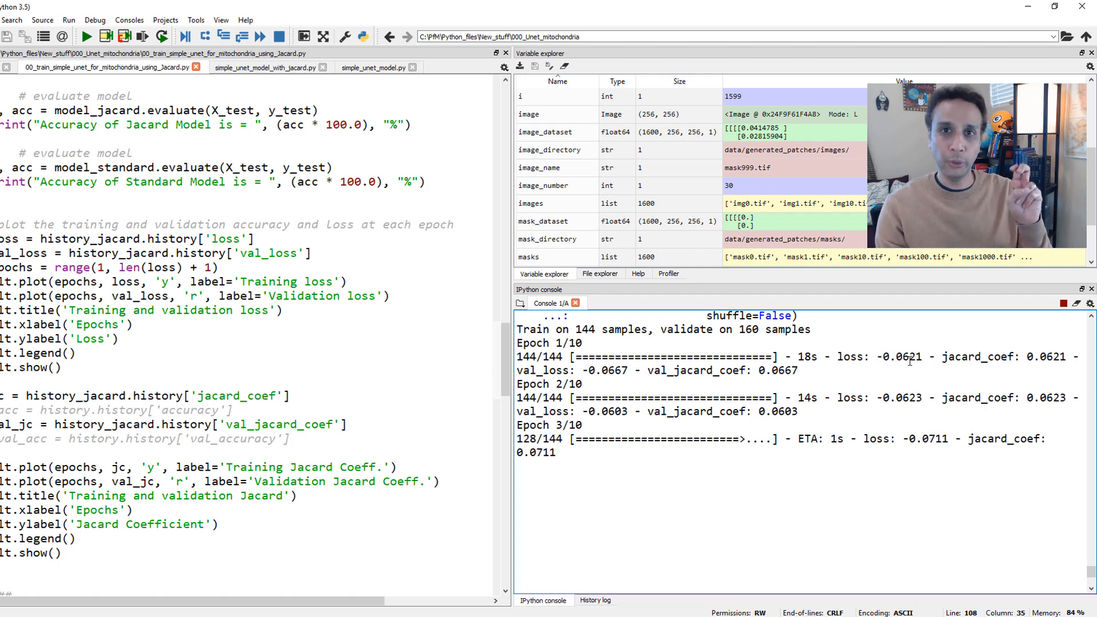
pyautogui.doubleClick(880, 356)
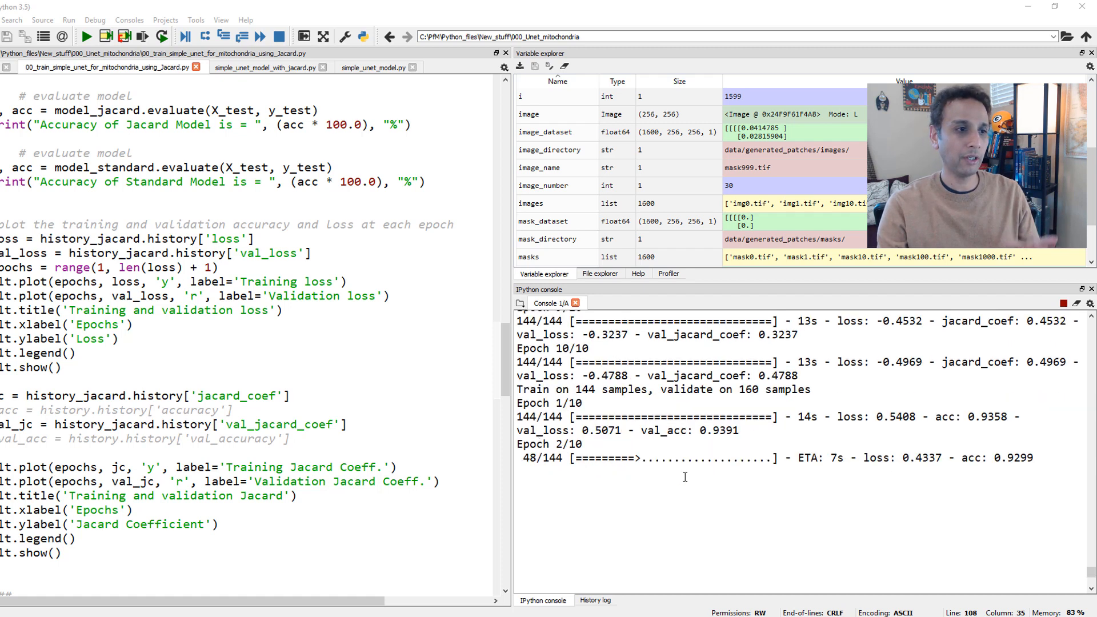
pyautogui.doubleClick(549, 403)
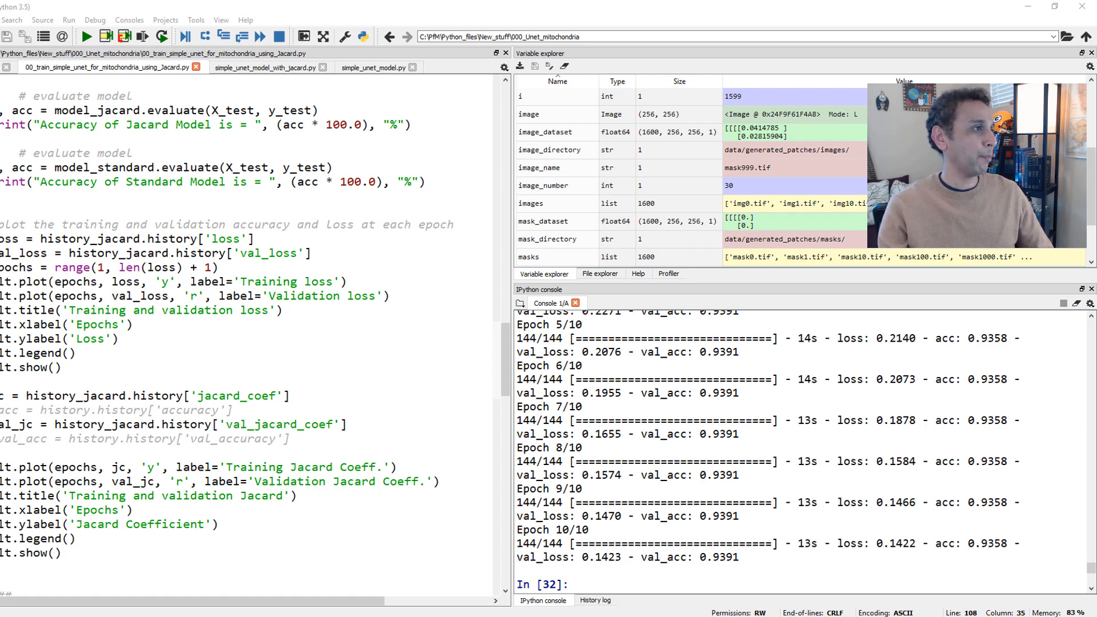
# Step: Run the history_jacard loss and Jaccard coefficient plotting block (lines 128–151) to the console
pyautogui.moveTo(7, 225); pyautogui.dragTo(70, 538)
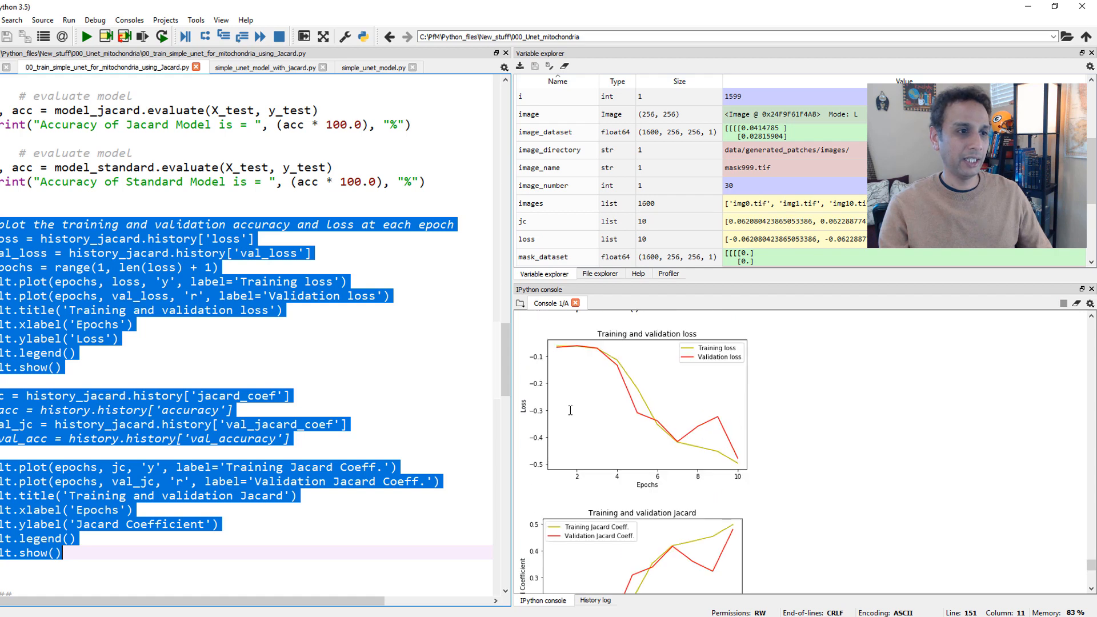
pyautogui.scroll(-3)
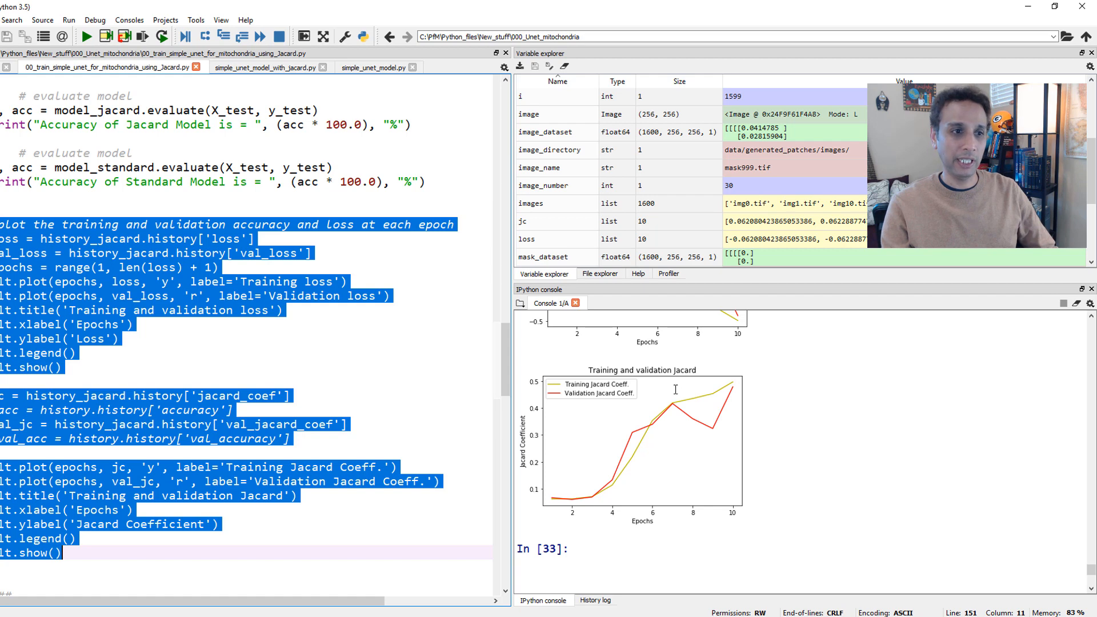
pyautogui.moveTo(786, 355)
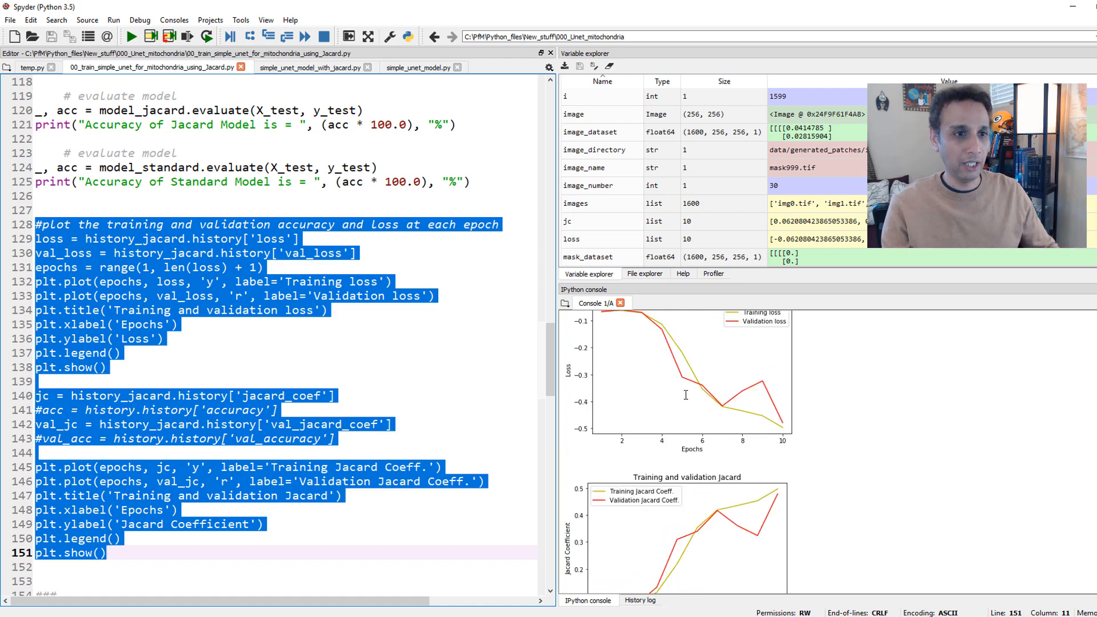
# Step: Run the history_standard loss and accuracy plotting block (lines 155–178) and review the ten-epoch curves
pyautogui.scroll(-3)
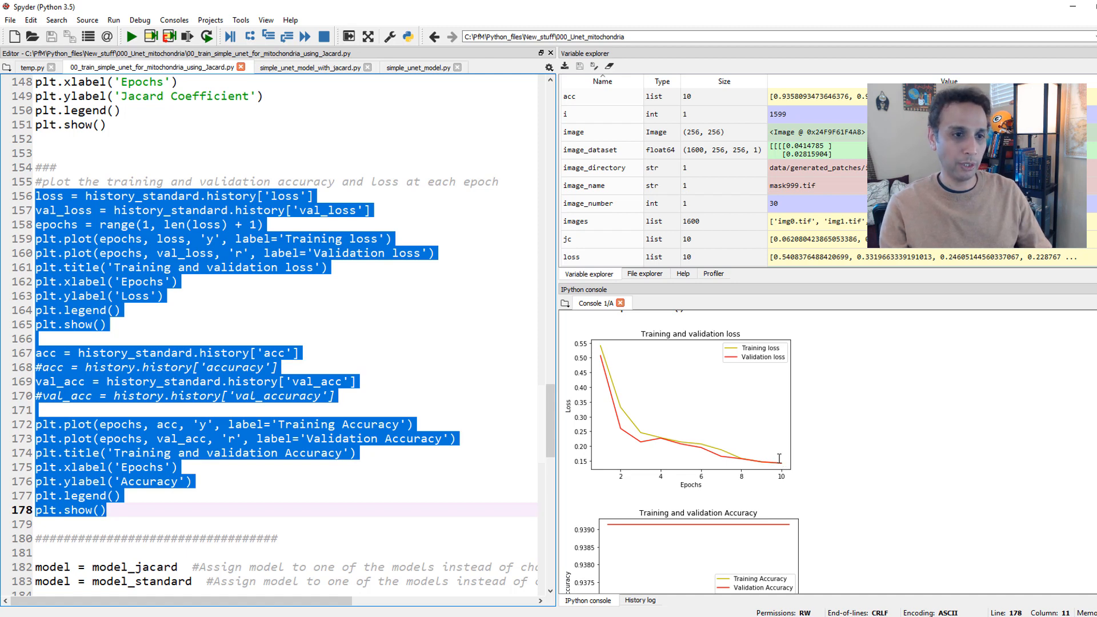
pyautogui.scroll(-3)
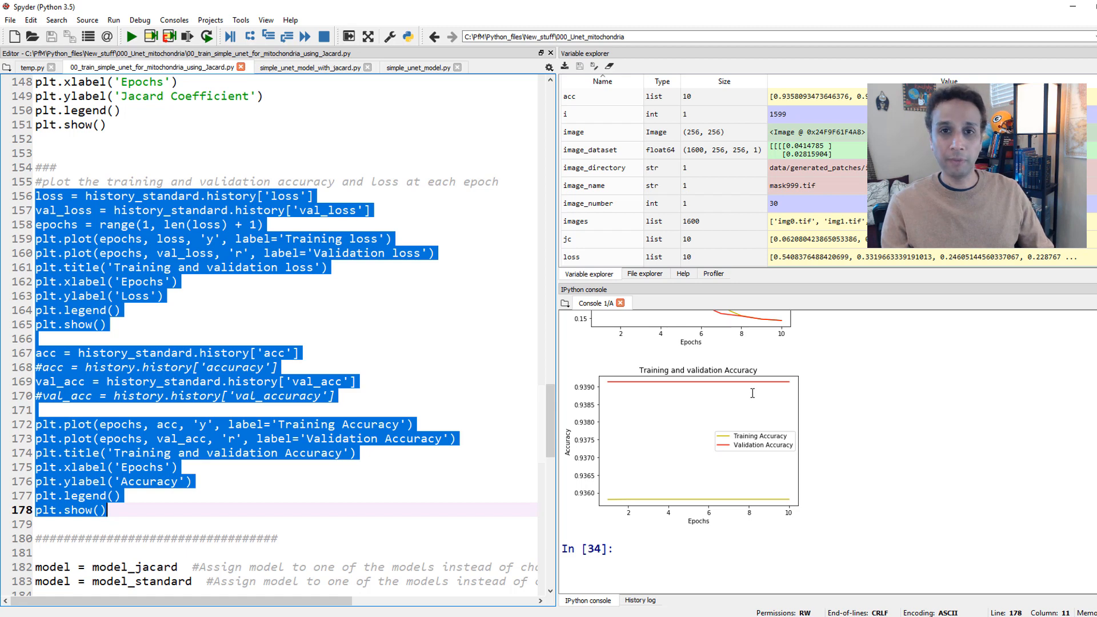
# Step: Assign model_standard and run the IoU block (lines 186–191), giving a test-set IoU of 0.0
pyautogui.scroll(-3)
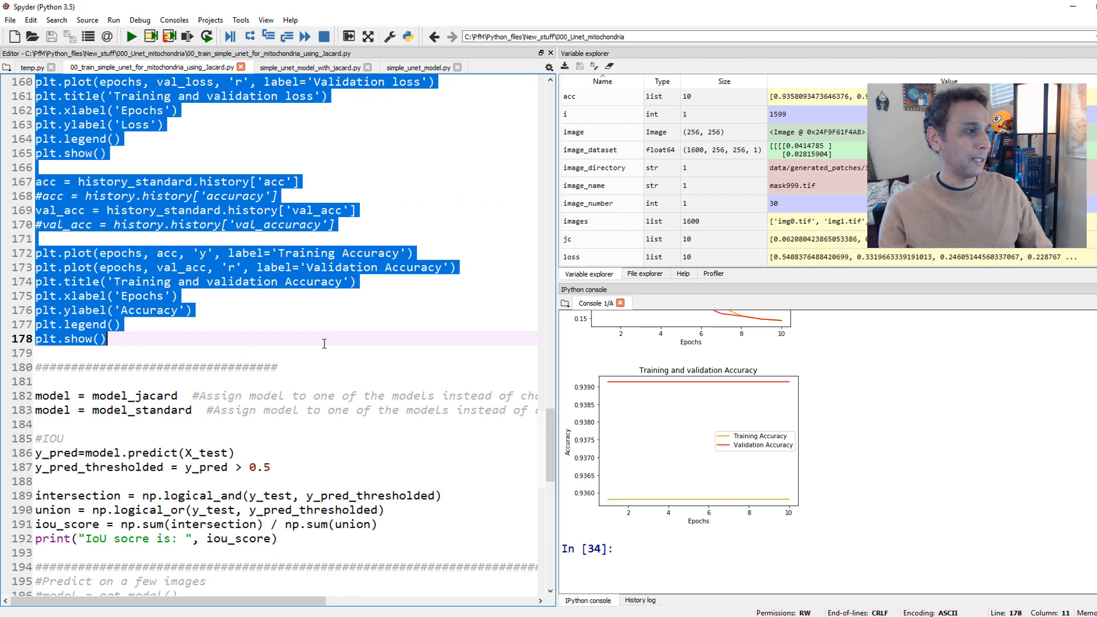
pyautogui.scroll(-3)
pyautogui.write('#')
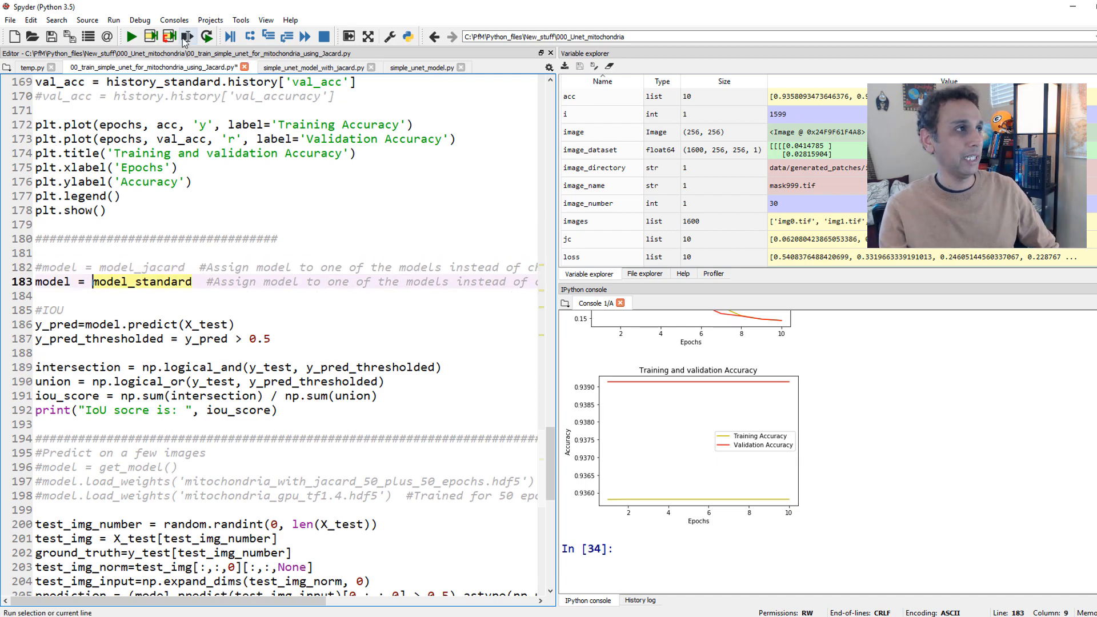
pyautogui.click(185, 36)
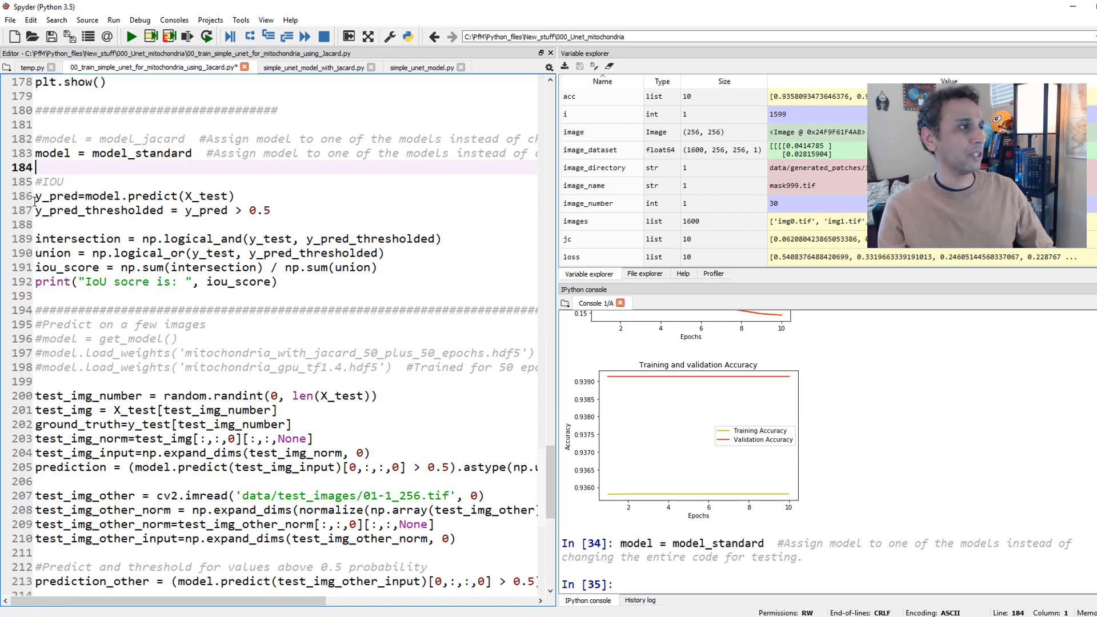
pyautogui.moveTo(34, 195); pyautogui.dragTo(278, 281)
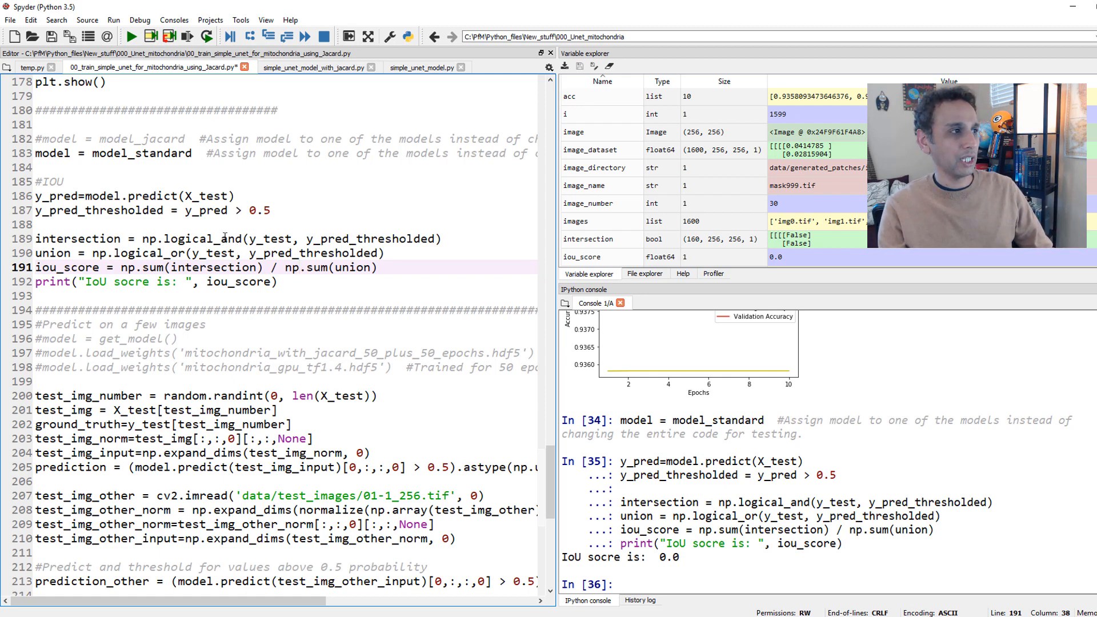
pyautogui.click(179, 253)
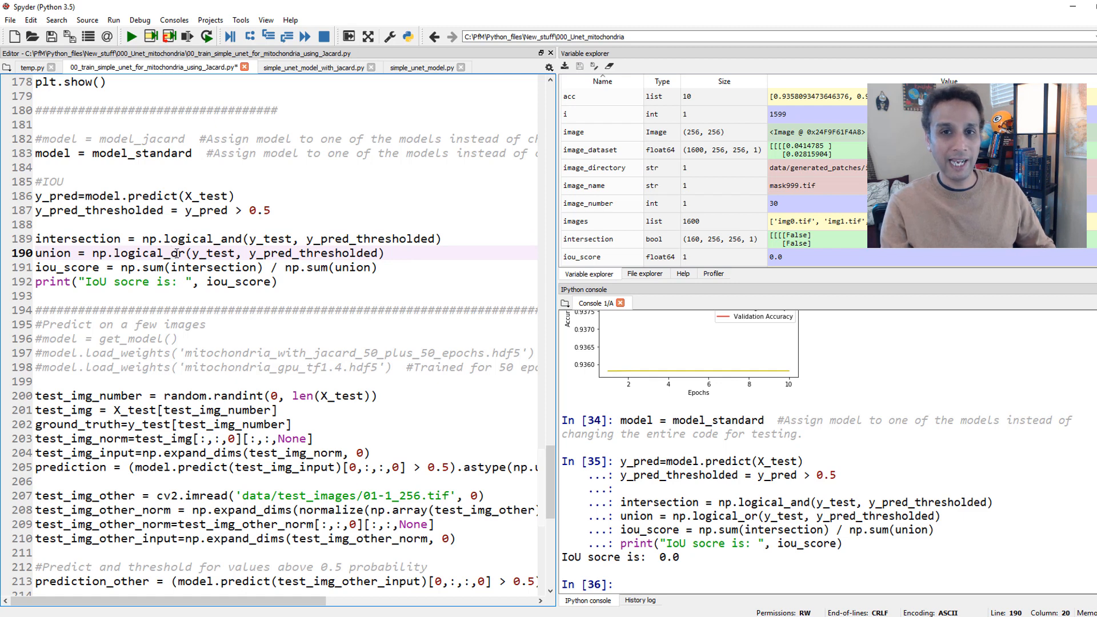
pyautogui.doubleClick(148, 253)
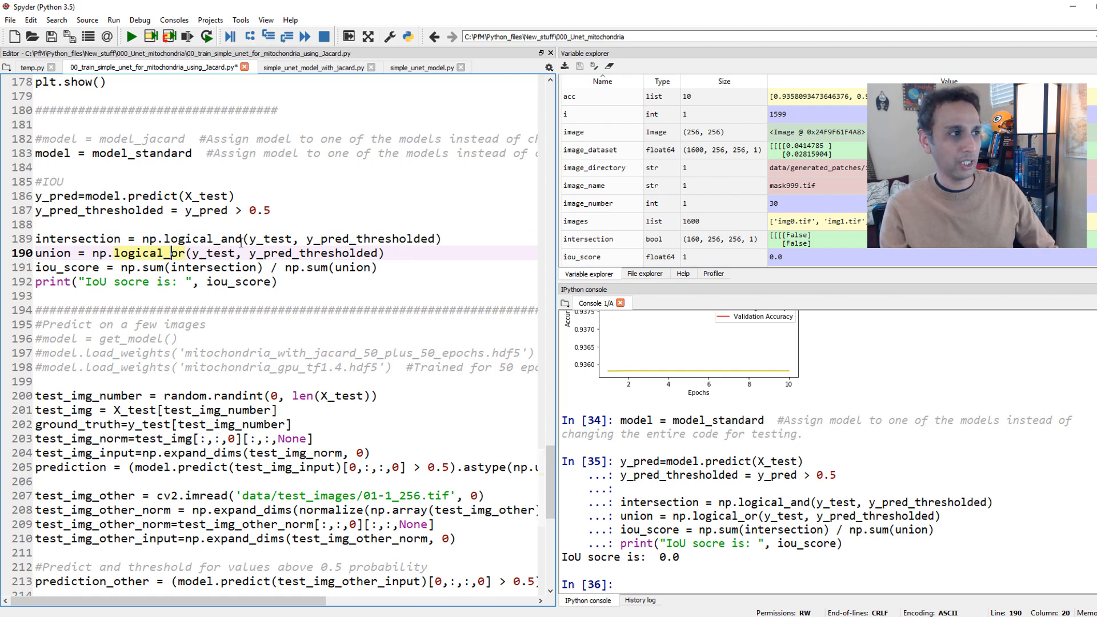
# Step: Run the prediction plotting block for the standard model, then switch the assignment to model_jacard
pyautogui.moveTo(248, 239); pyautogui.dragTo(413, 239)
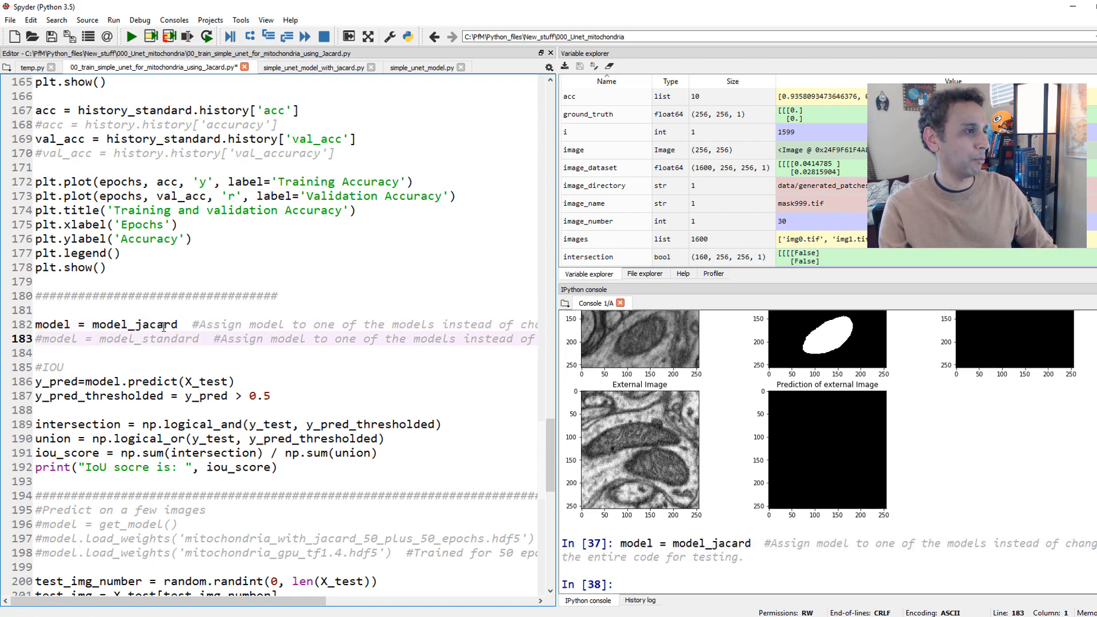
# Step: Run the IoU block (lines 185–192) with model_jacard assigned and scan the console output
pyautogui.moveTo(36, 367); pyautogui.dragTo(263, 453)
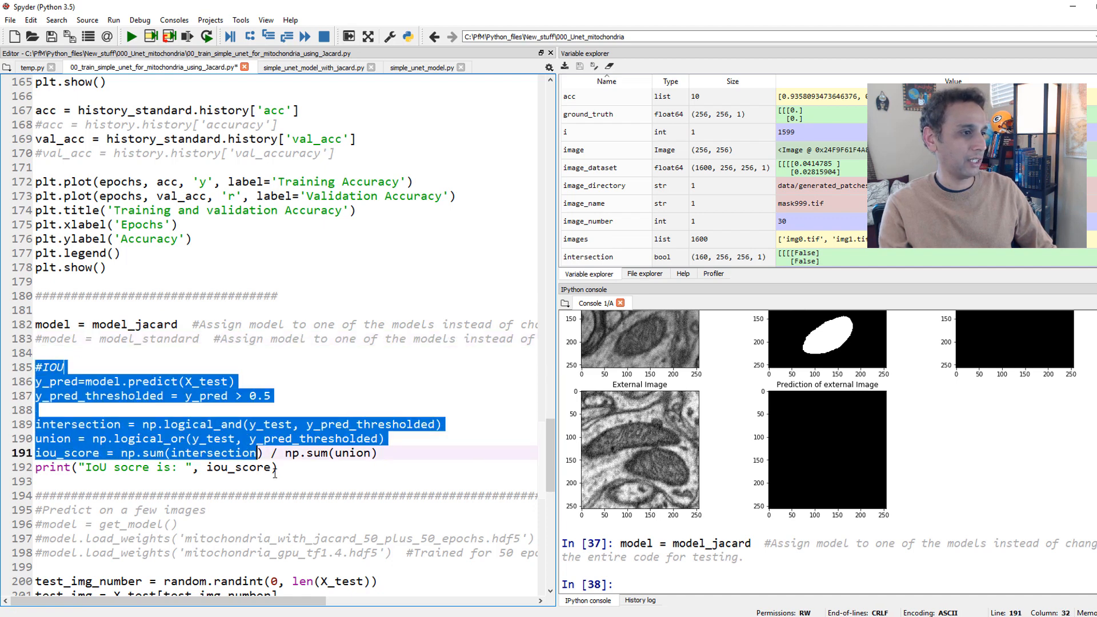
pyautogui.click(188, 37)
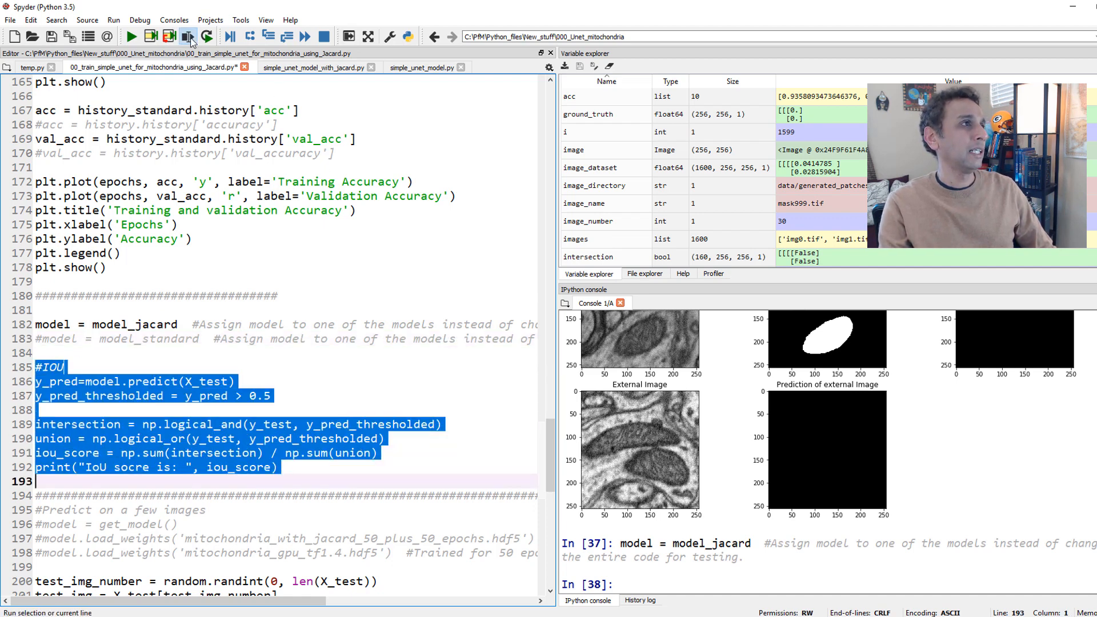
pyautogui.click(188, 37)
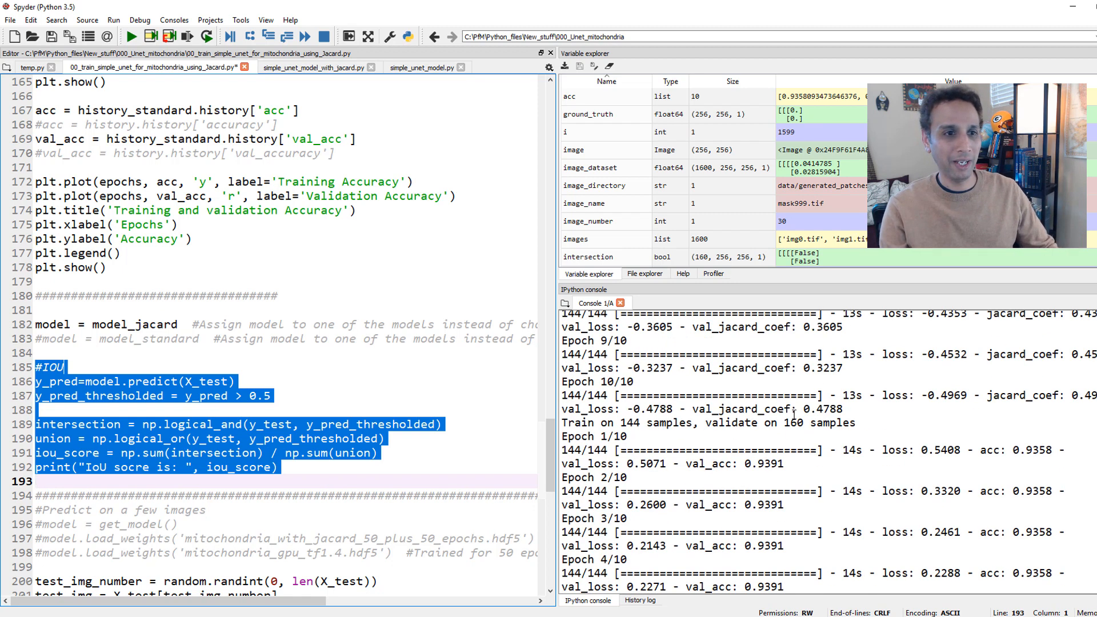
pyautogui.scroll(-3)
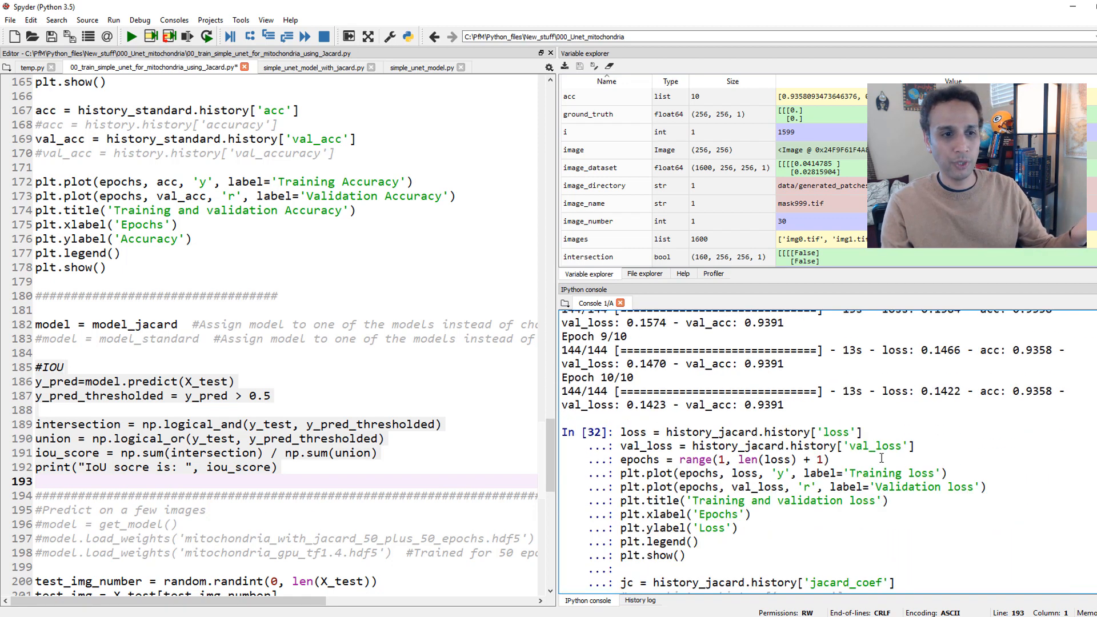
pyautogui.scroll(-3)
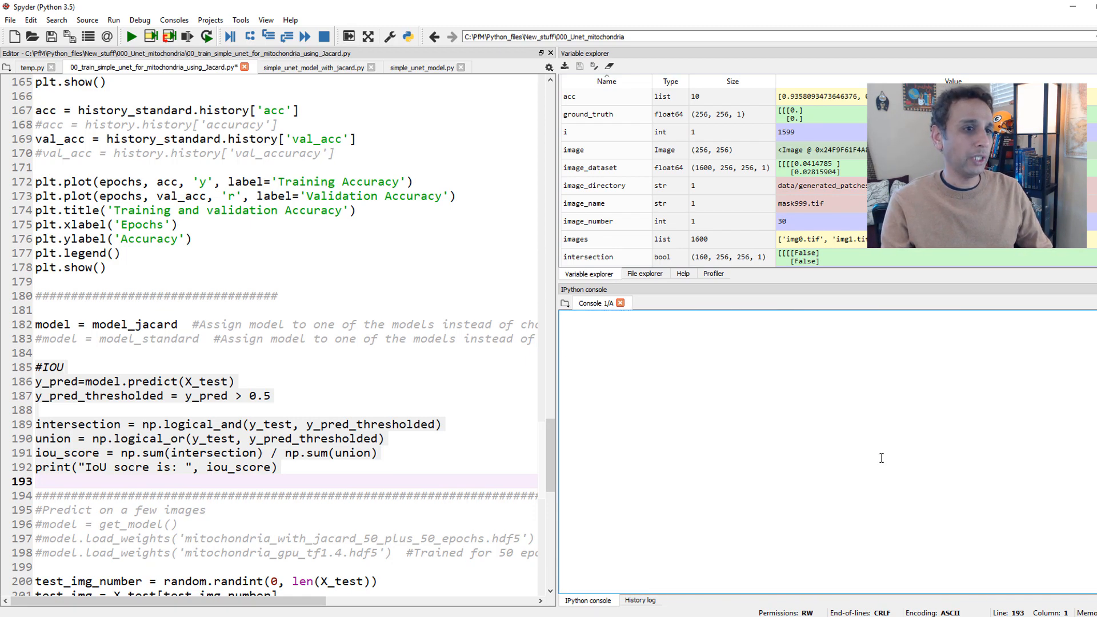
# Step: Run the prediction code (lines 200–232), showing IoU ≈0.483 and Jaccard masks for test and external images
pyautogui.press('f9')
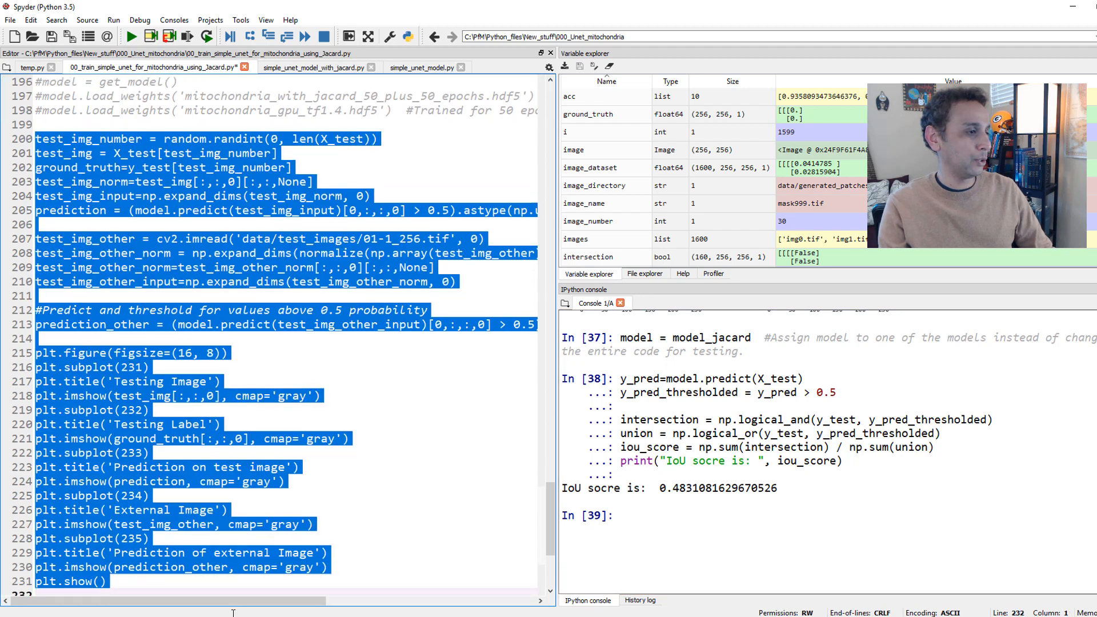
pyautogui.scroll(-3)
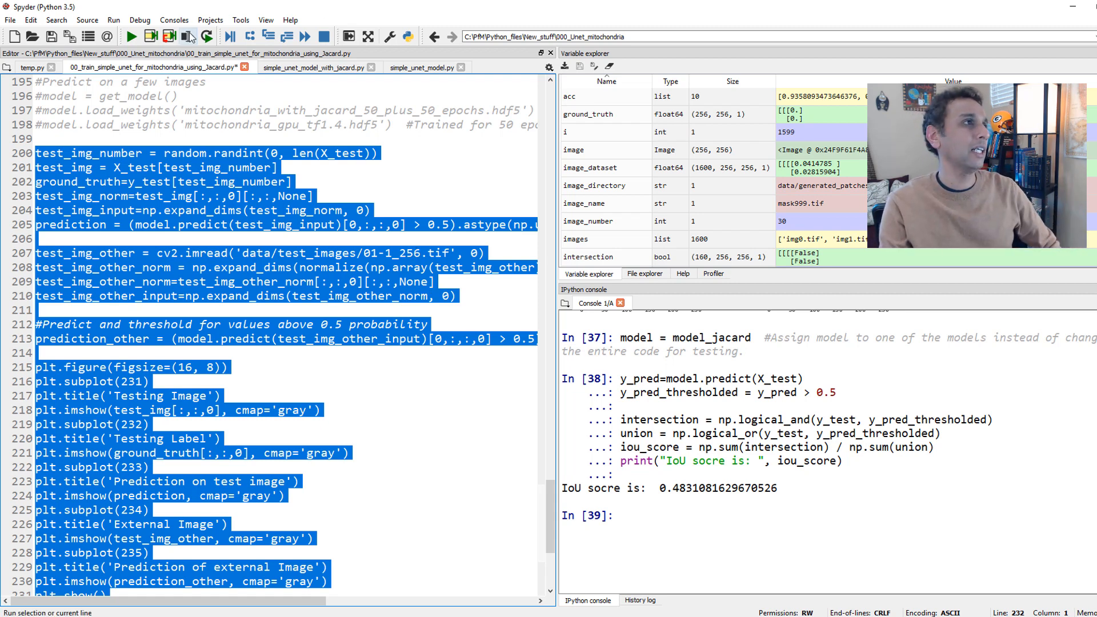
pyautogui.click(187, 37)
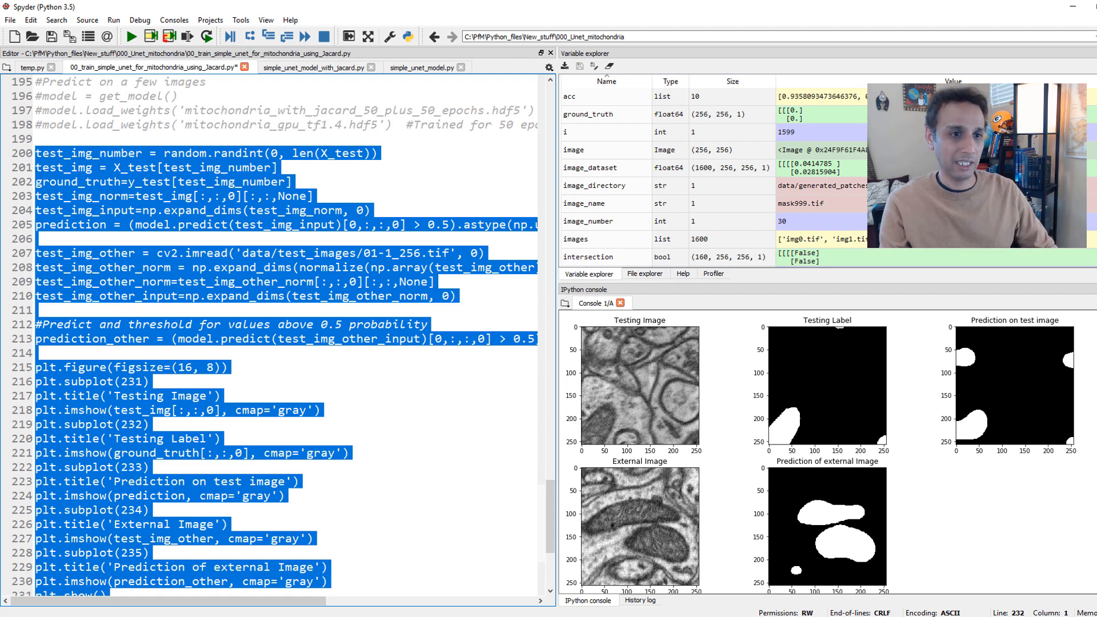
pyautogui.moveTo(890, 439)
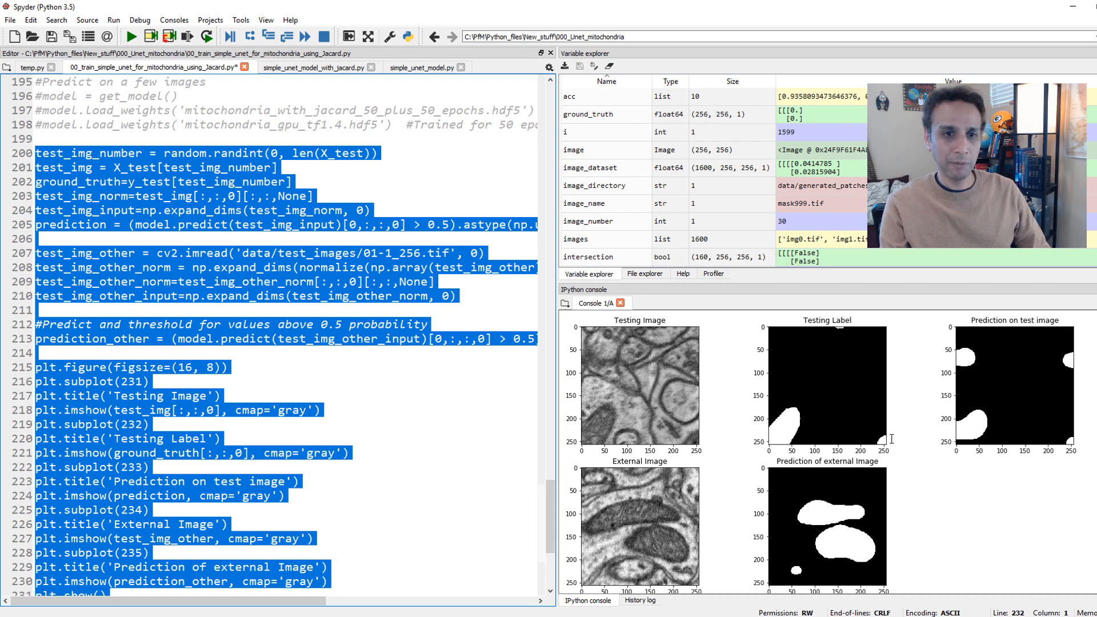